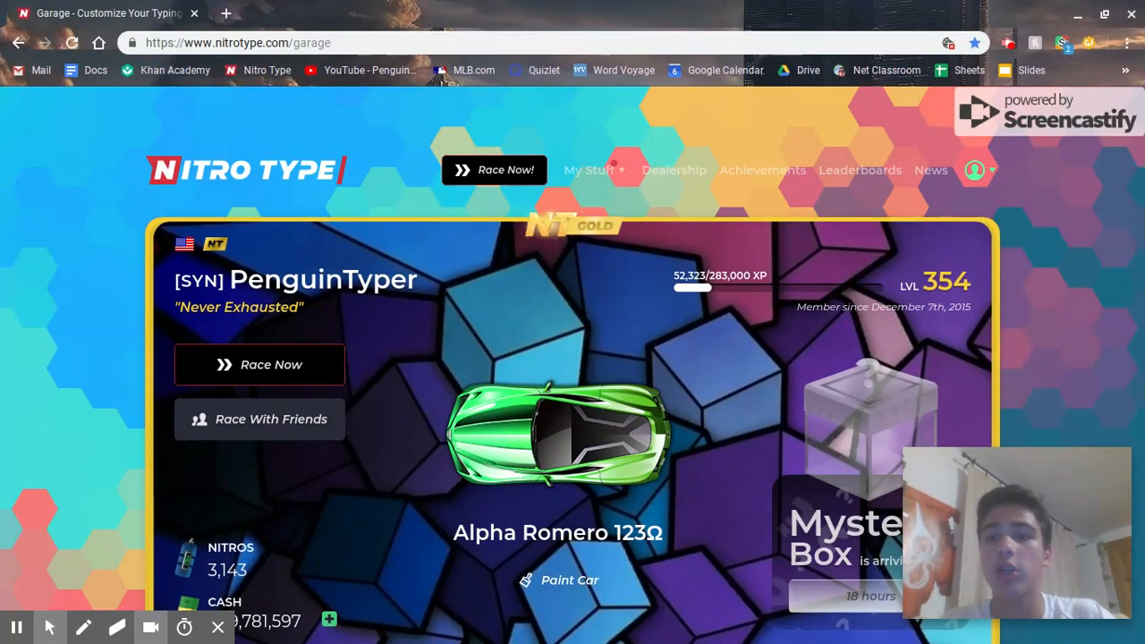
mouse_move(1099, 283)
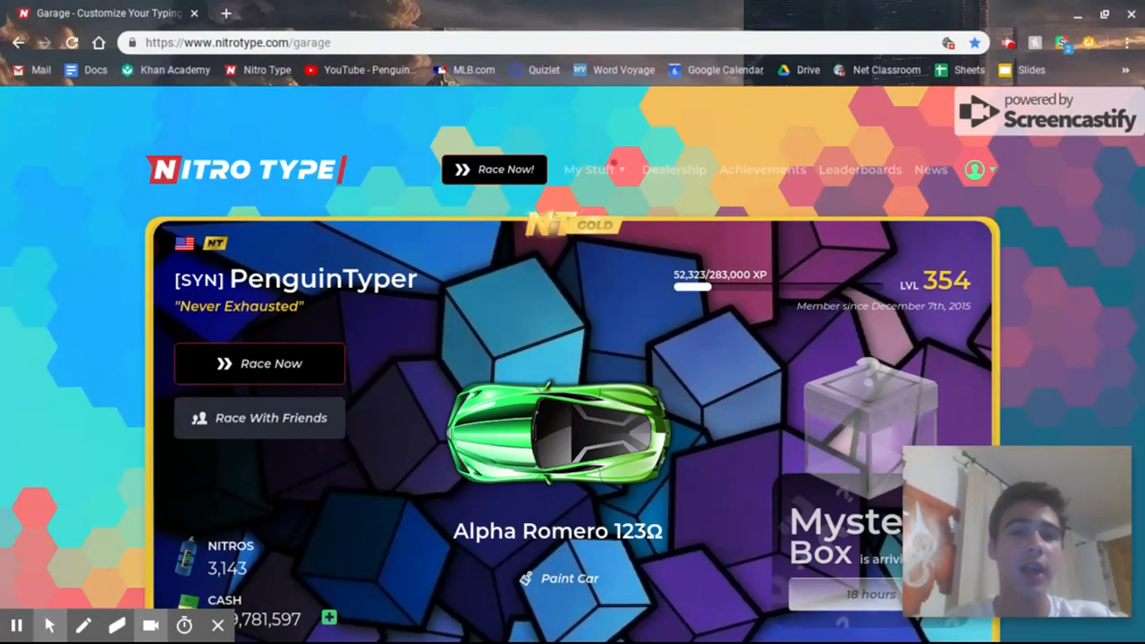
- Show the Stylish themes installed for nitrotype.com, listing NT Vibrant (New) and NT orange (beta)
left_click(589, 170)
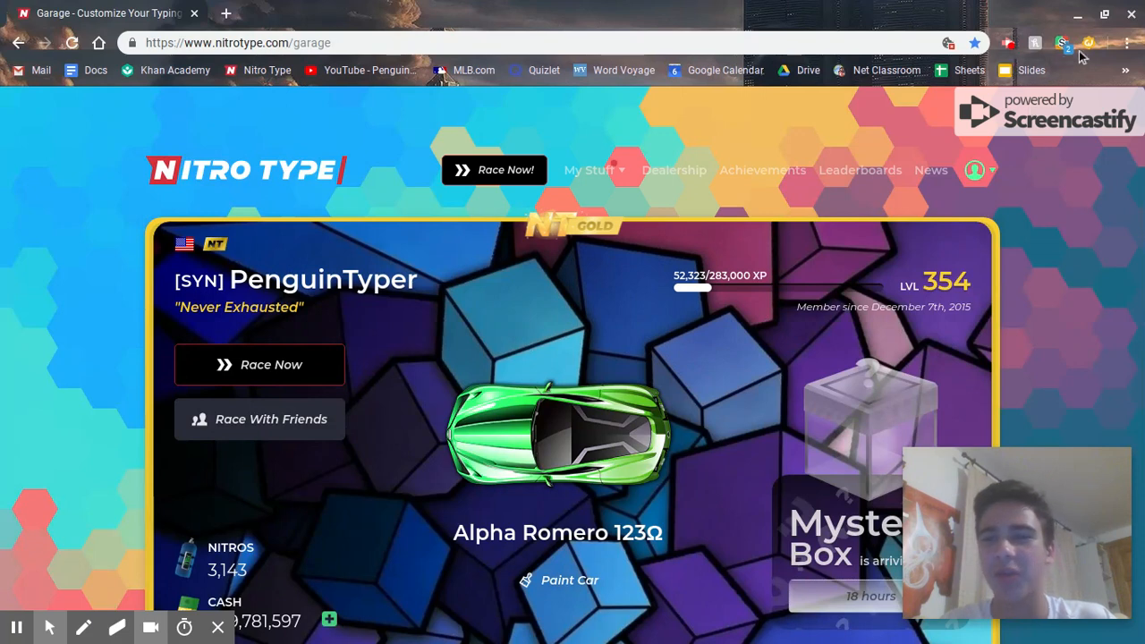
mouse_move(1061, 43)
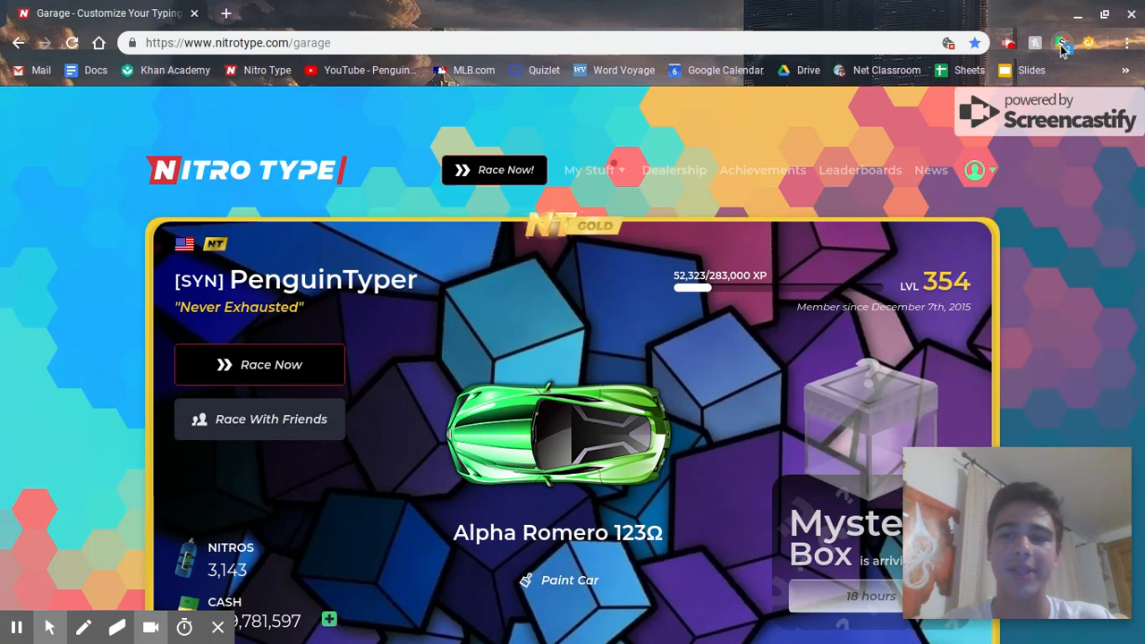
left_click(1061, 43)
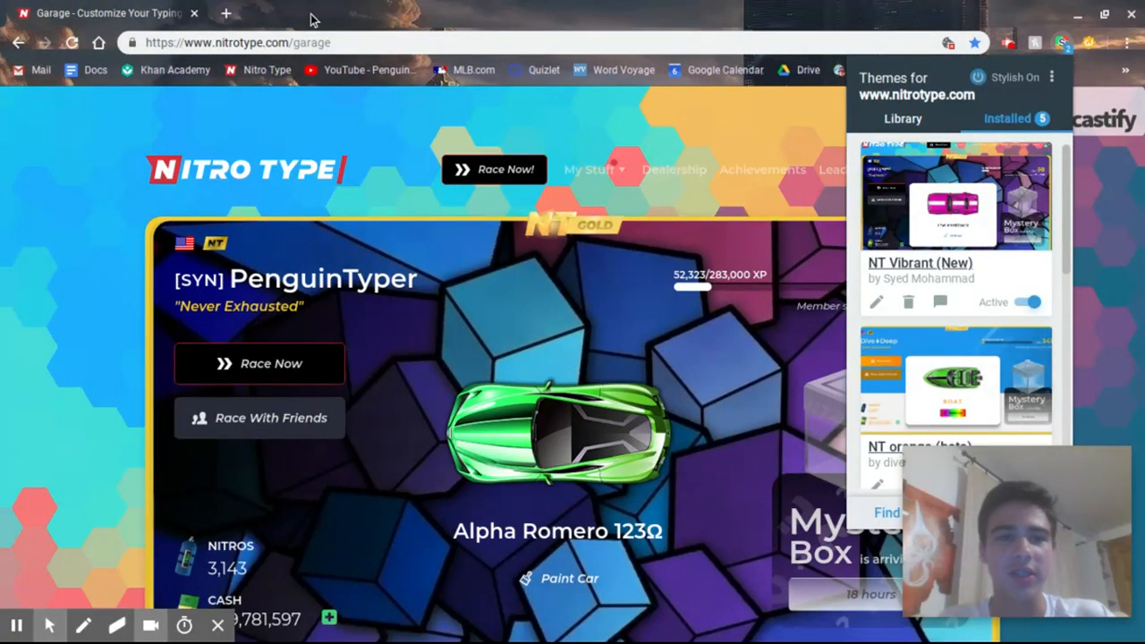
- Search the web for 'stylish' and land on the userstyles.org home page
type("stylish")
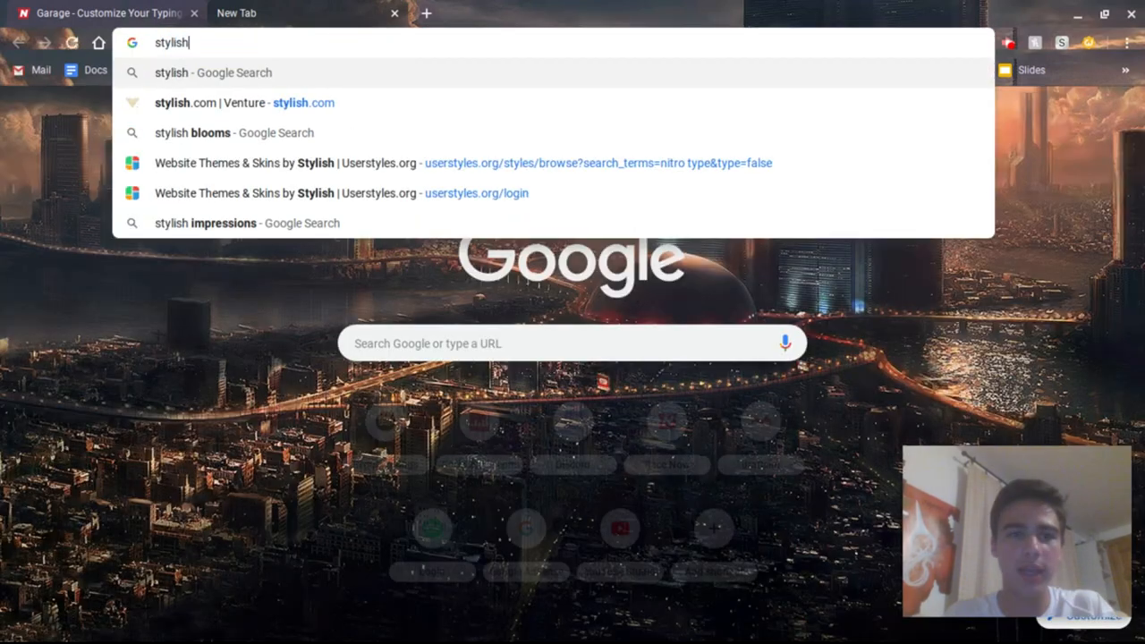
type(".")
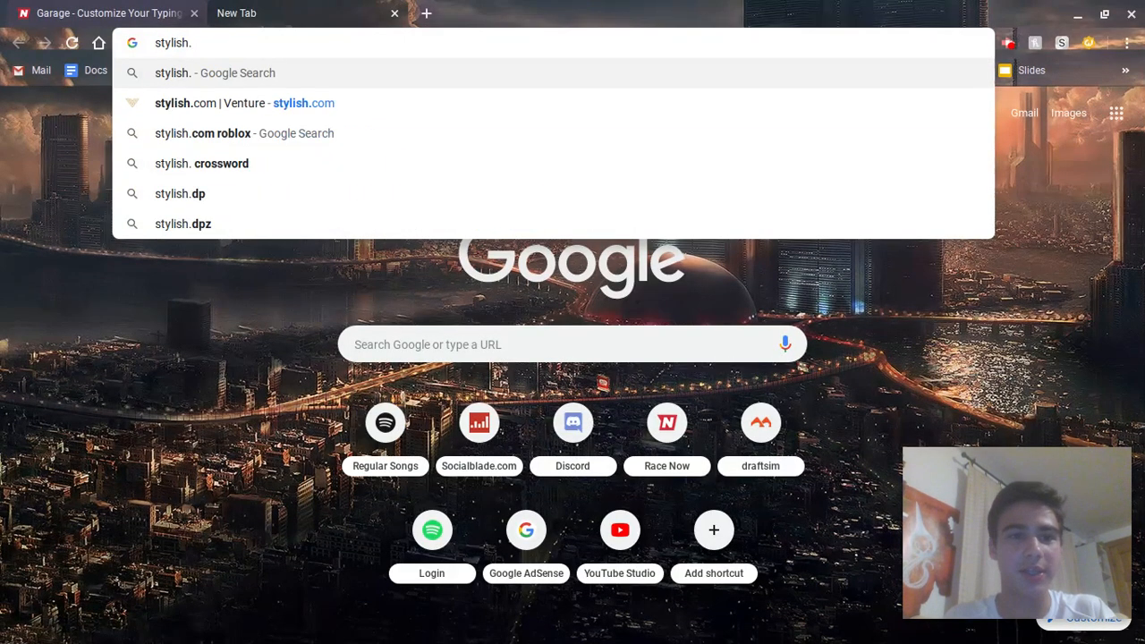
left_click(229, 102)
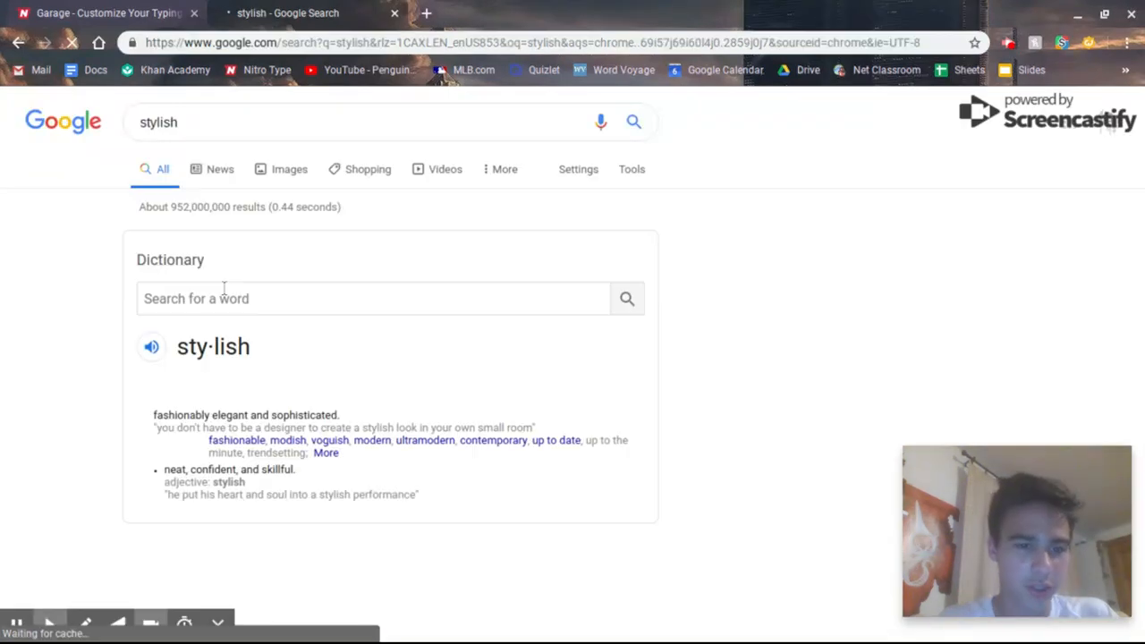
scroll("down", 3)
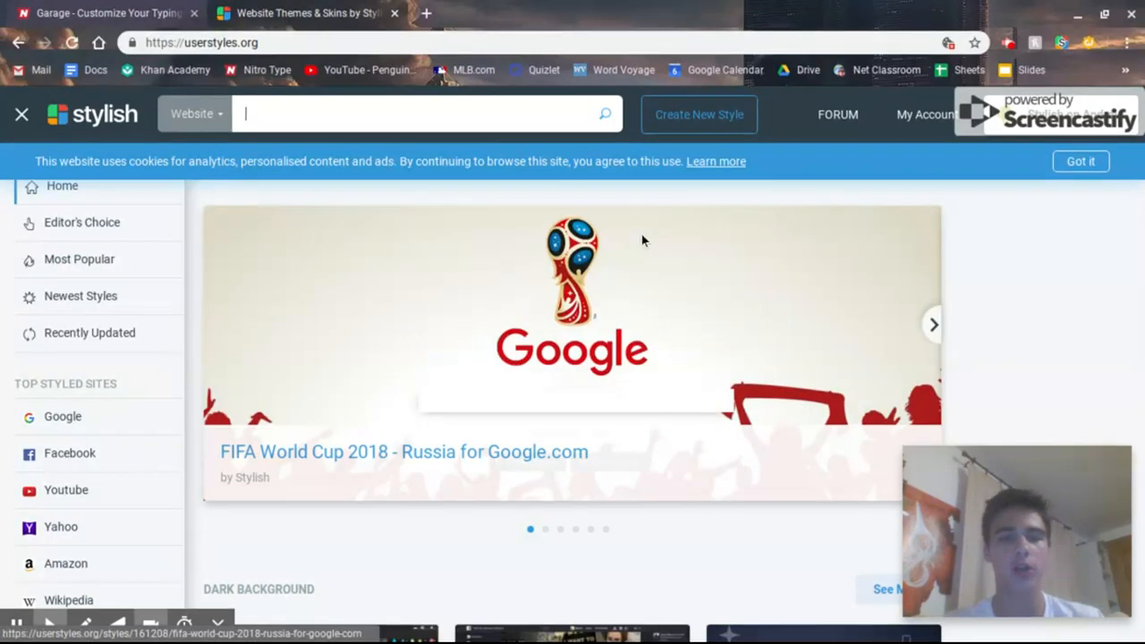
- Search userstyles.org for 'nitro type' and scroll through themes like NitroType Orange and Ice Mountain
left_click(934, 326)
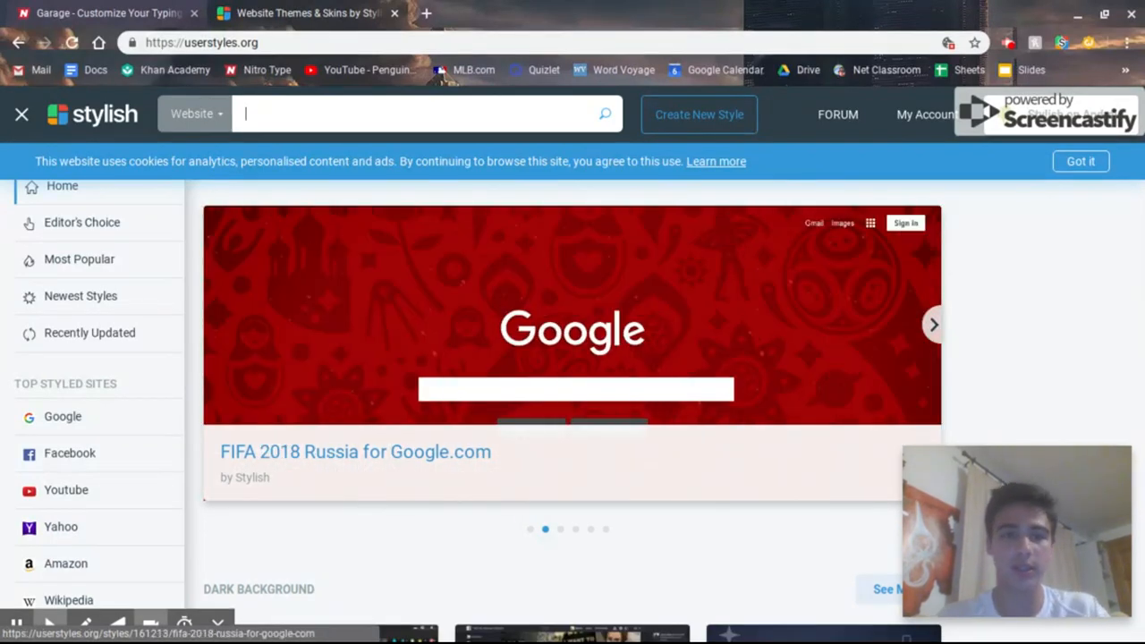
type("nitro type")
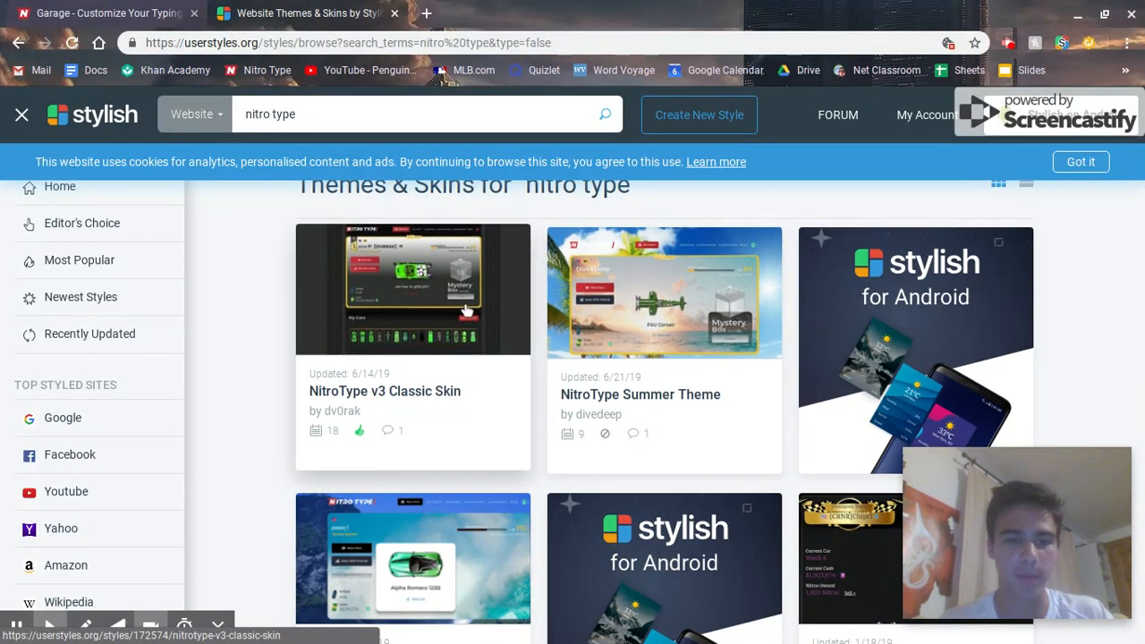
scroll("down", 3)
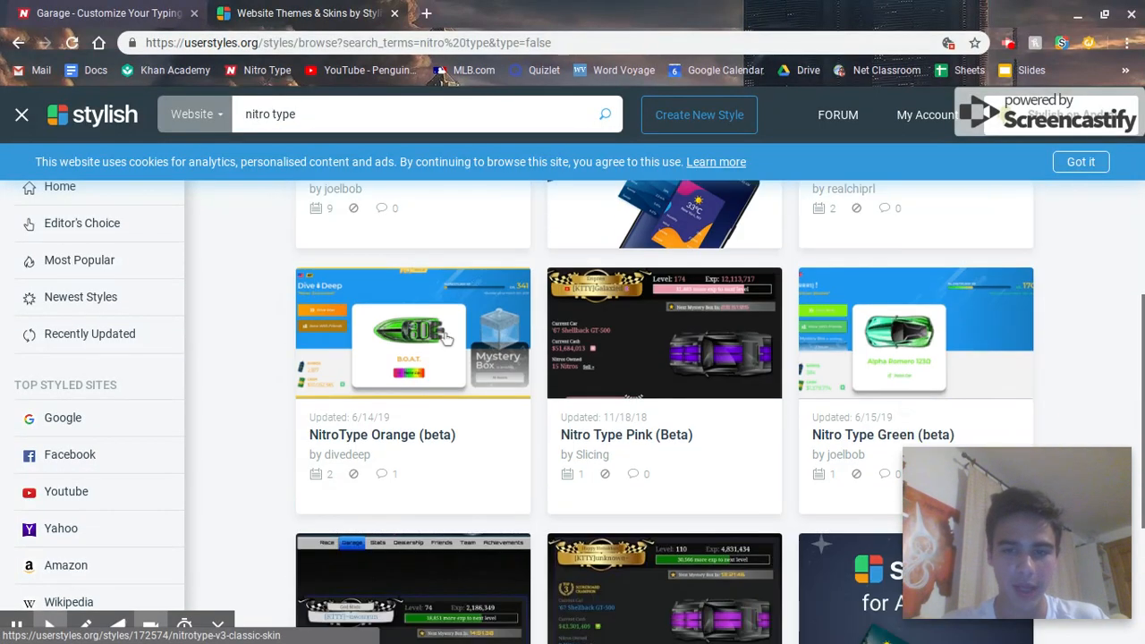
scroll("down", 3)
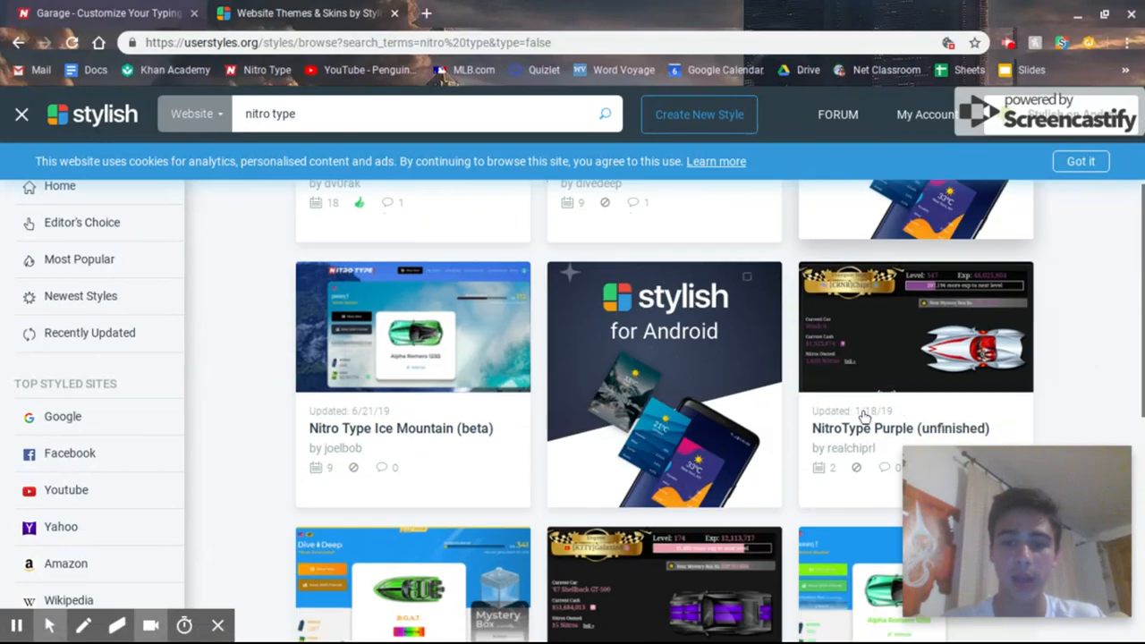
scroll("up", 3)
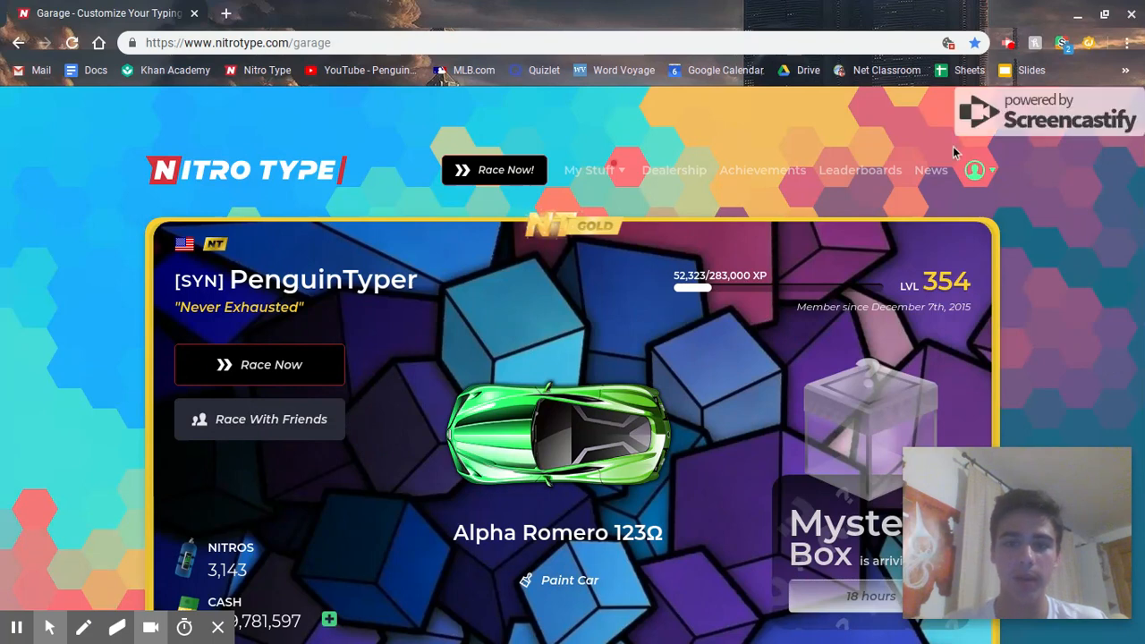
mouse_move(1063, 56)
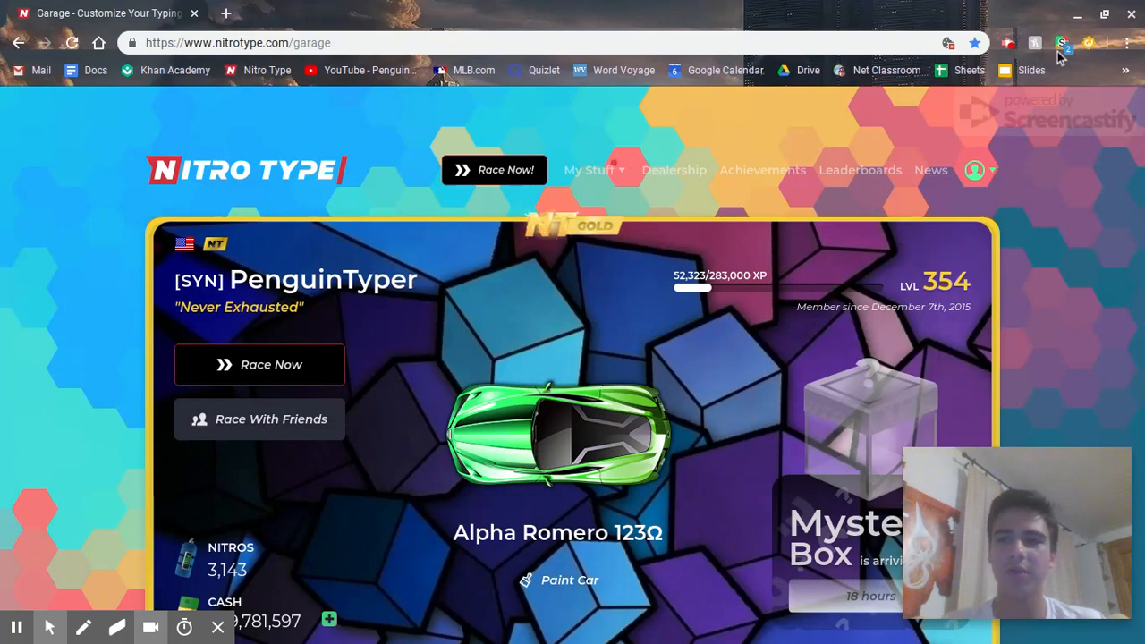
- Apply the Nitro Type Summer Theme so the garage shows the beach background
left_click(1062, 41)
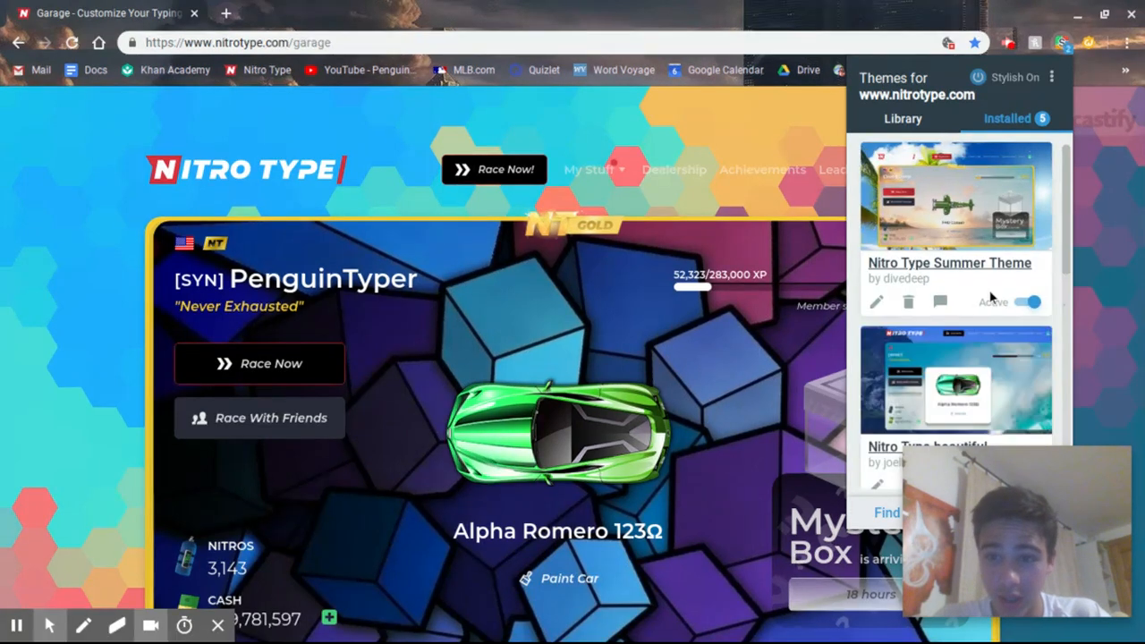
scroll("down", 3)
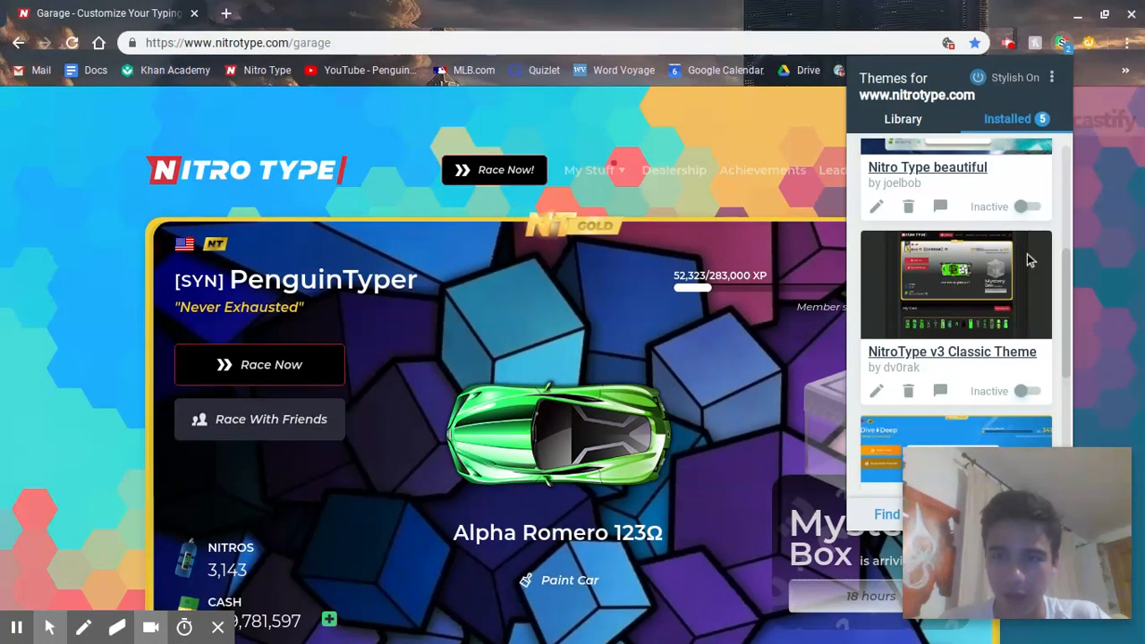
scroll("down", 3)
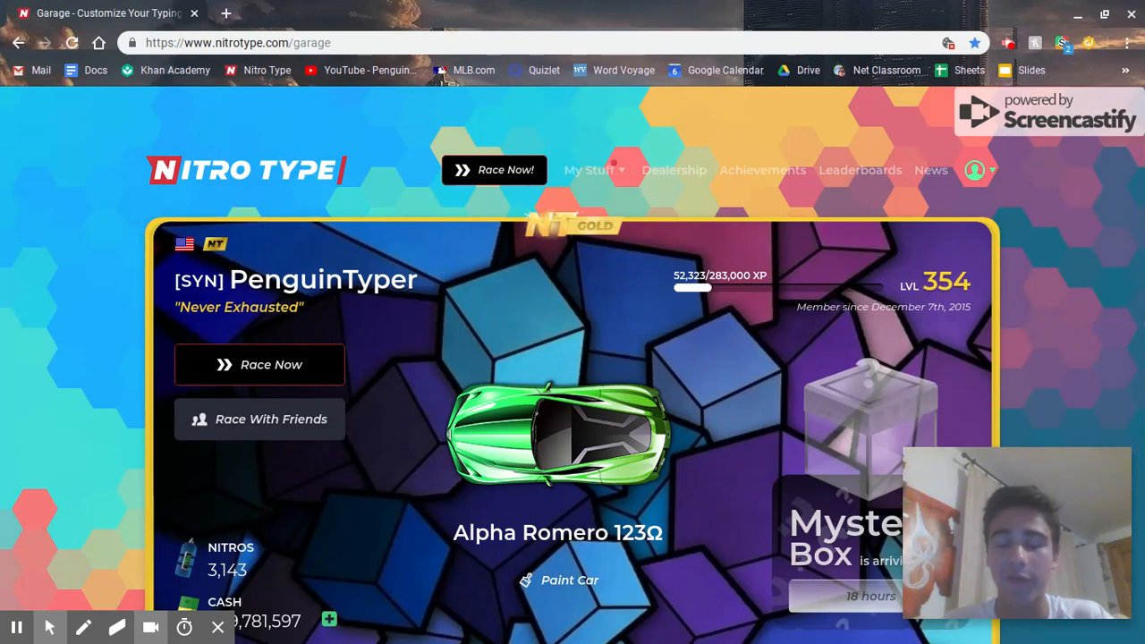
scroll("down", 3)
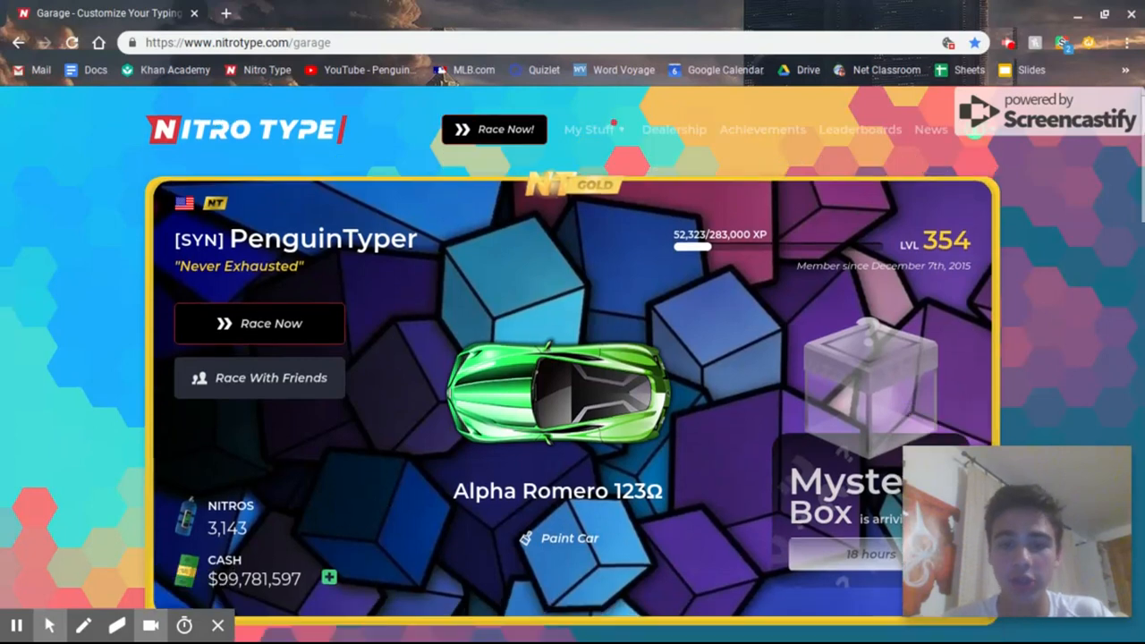
scroll("down", 3)
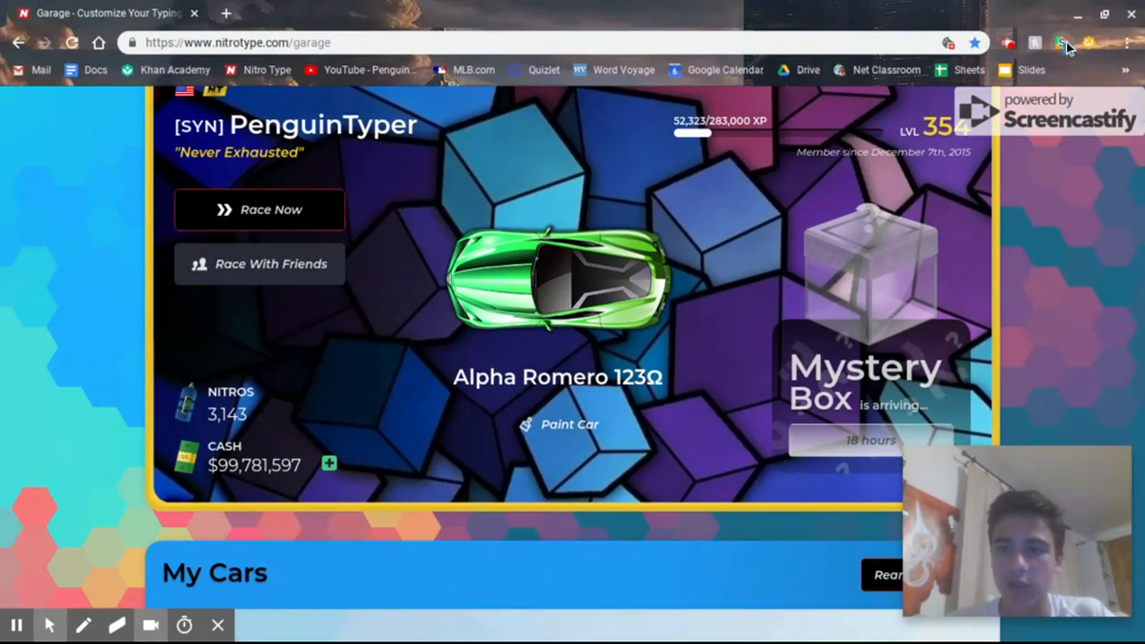
left_click(1058, 43)
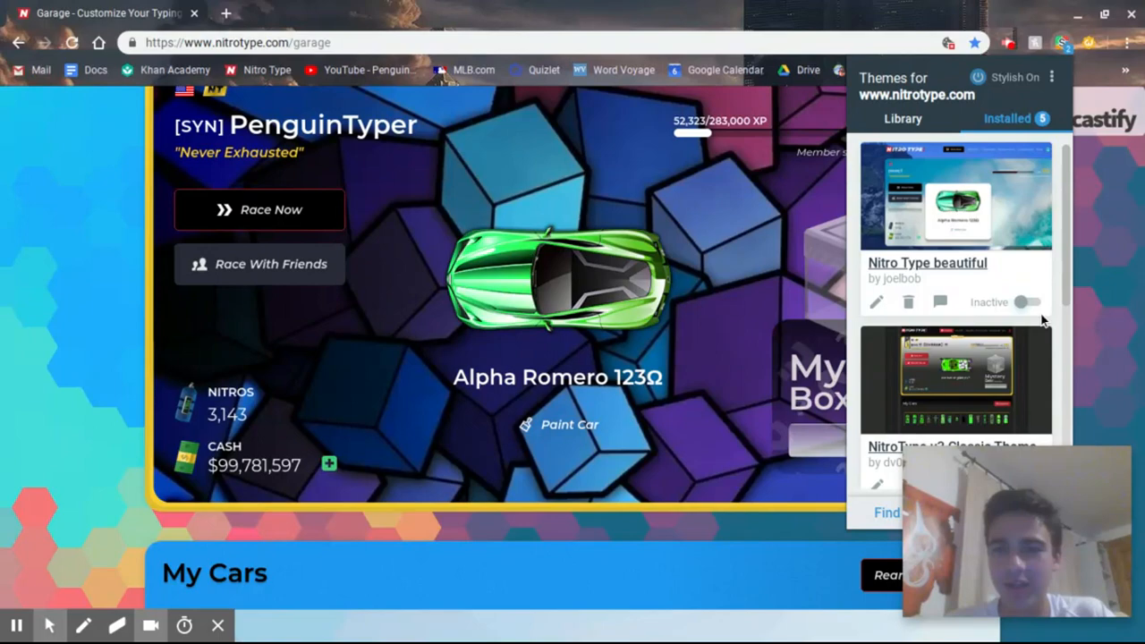
scroll("down", 3)
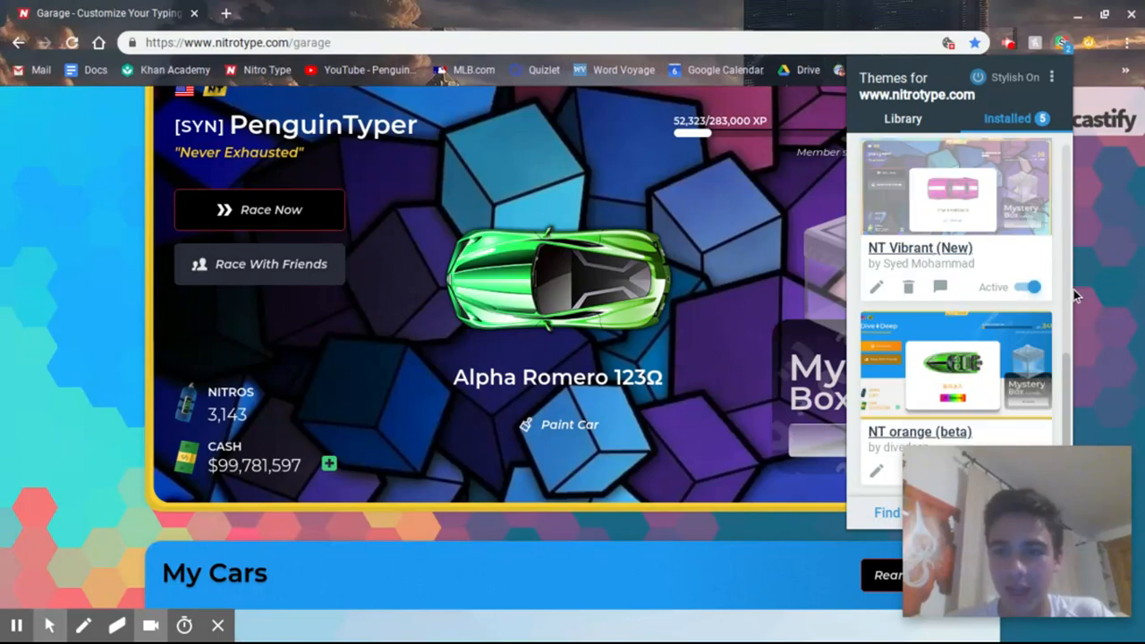
left_click(1027, 287)
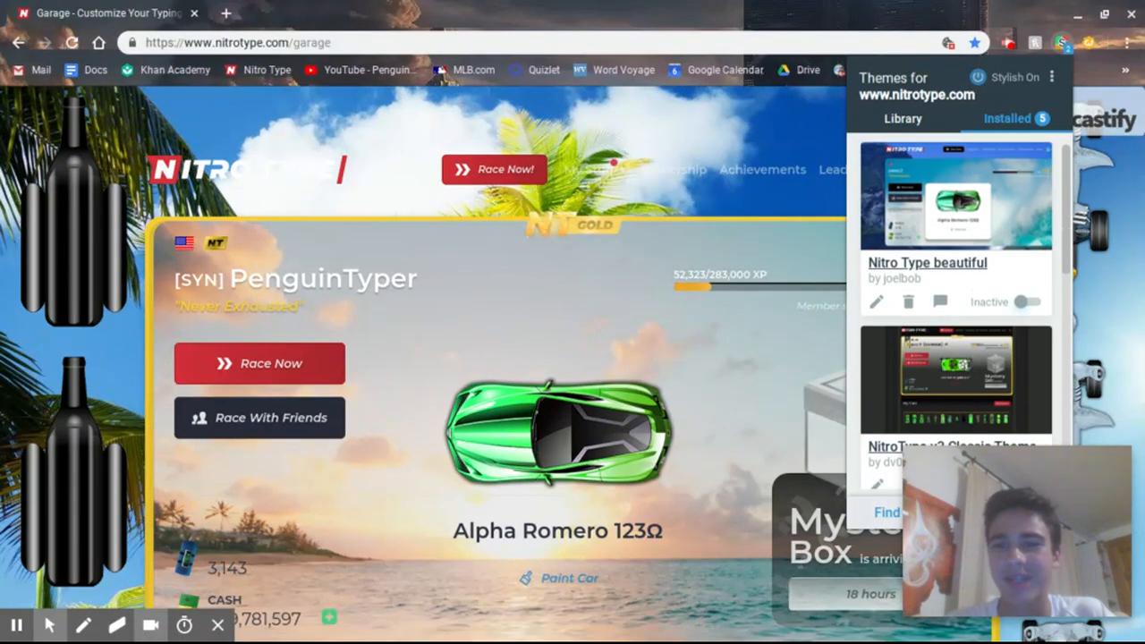
- Switch the summer theme off and put the garage back on NT Vibrant
scroll("down", 3)
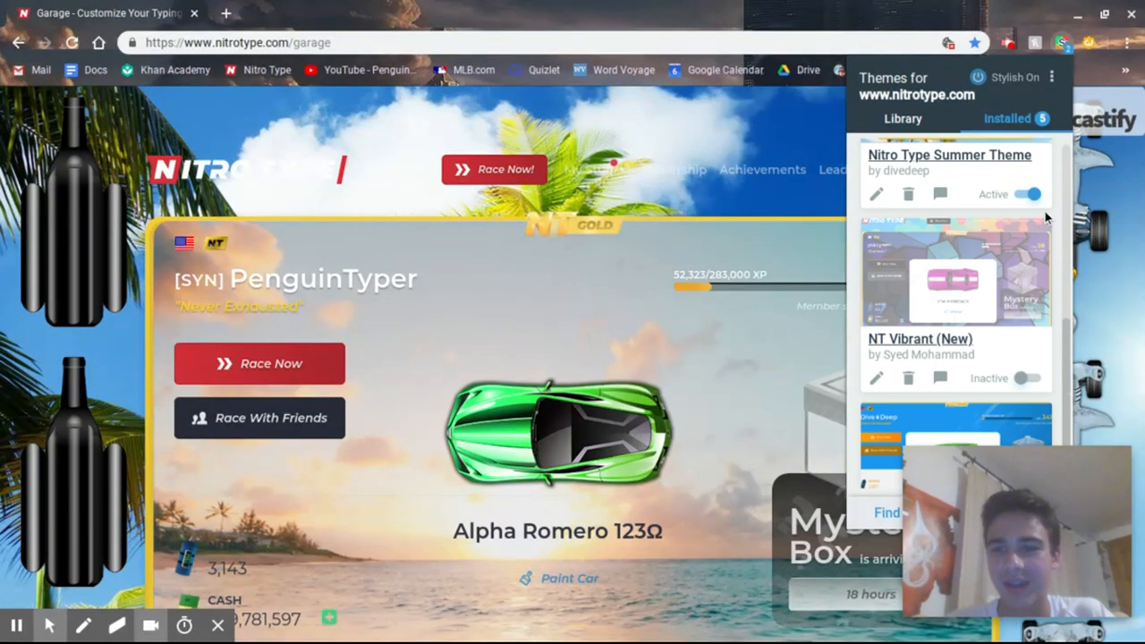
left_click(1035, 193)
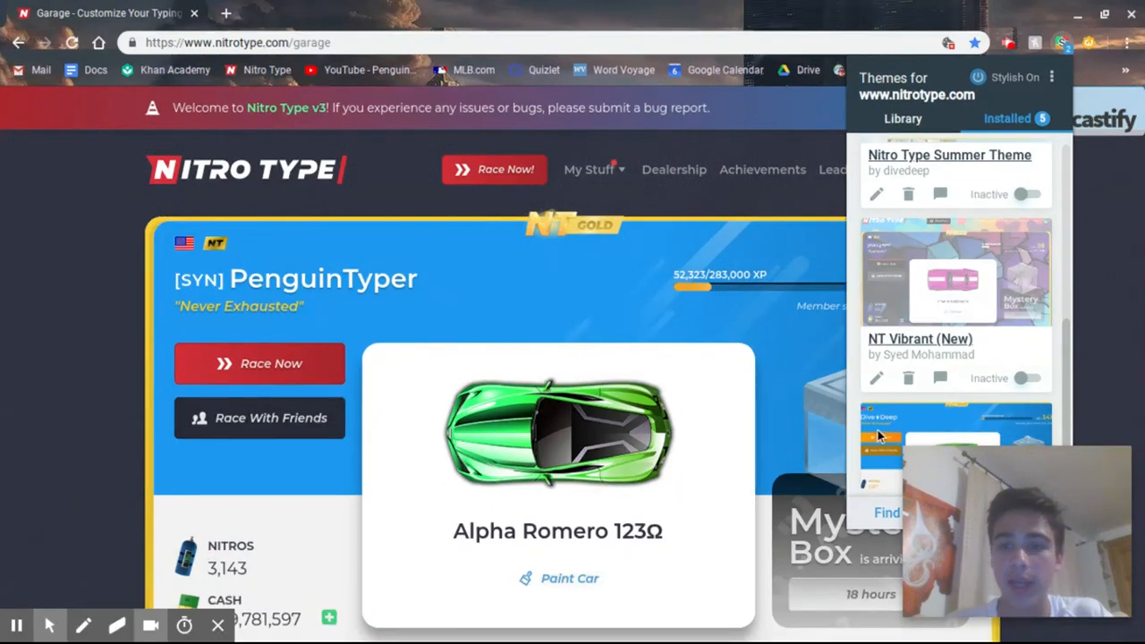
left_click(1030, 380)
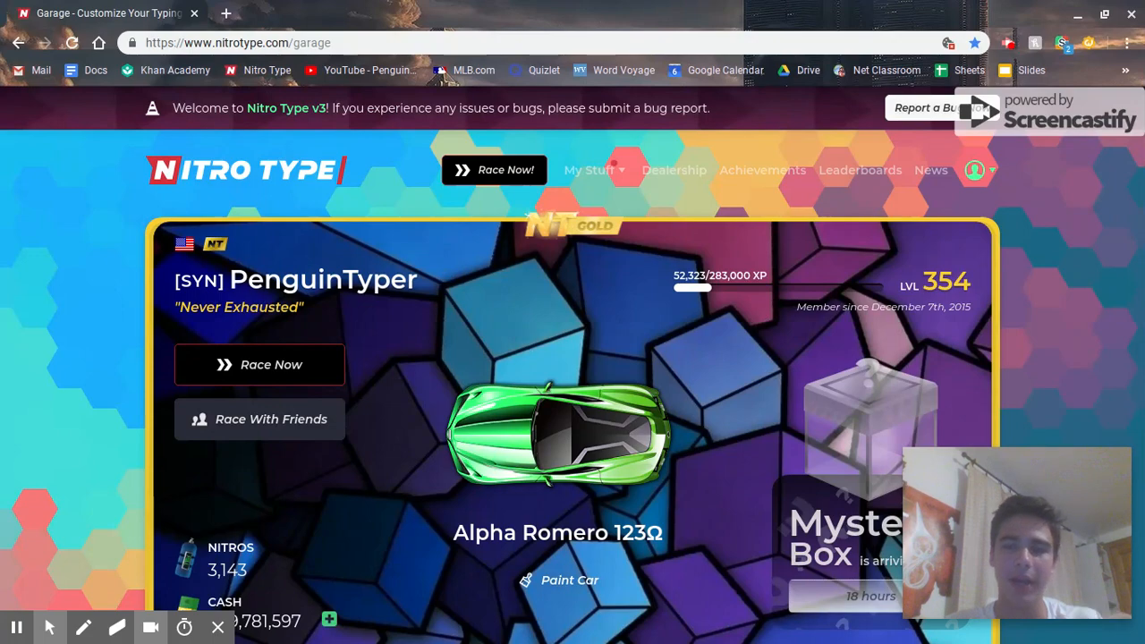
- View the race Stats page under the vibrant theme, then return to the userstyles.org tab
scroll("down", 3)
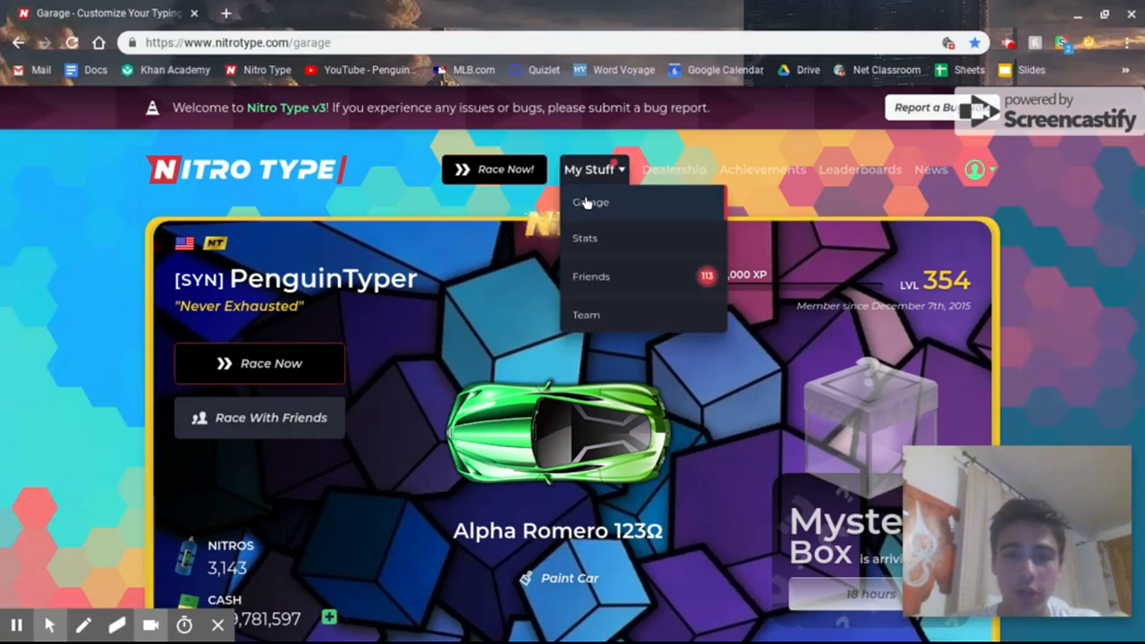
left_click(585, 238)
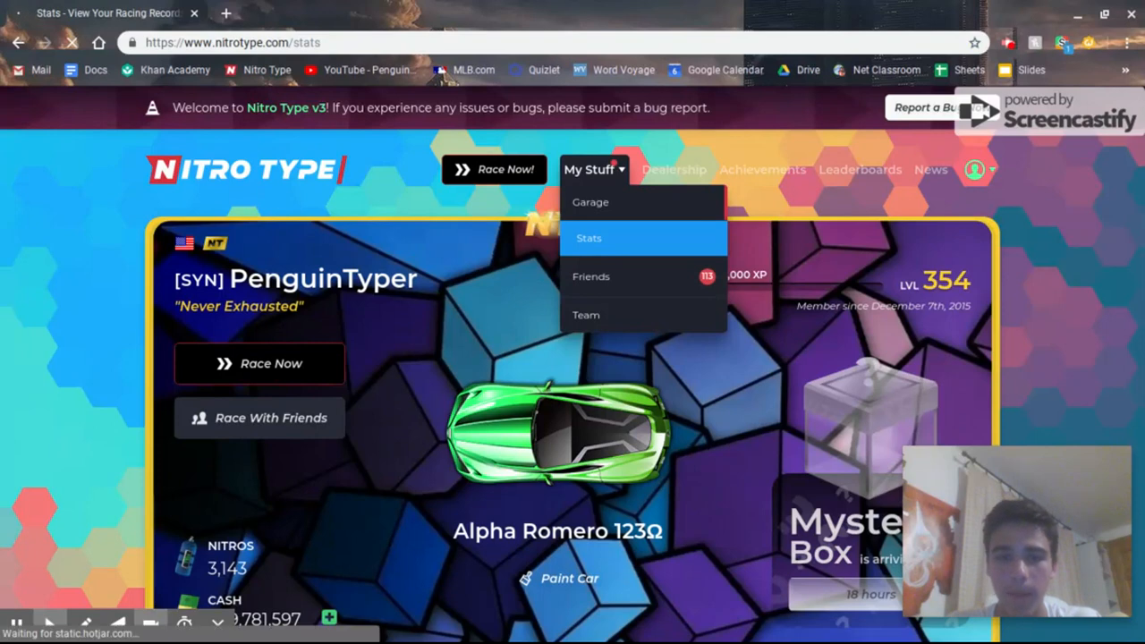
left_click(589, 238)
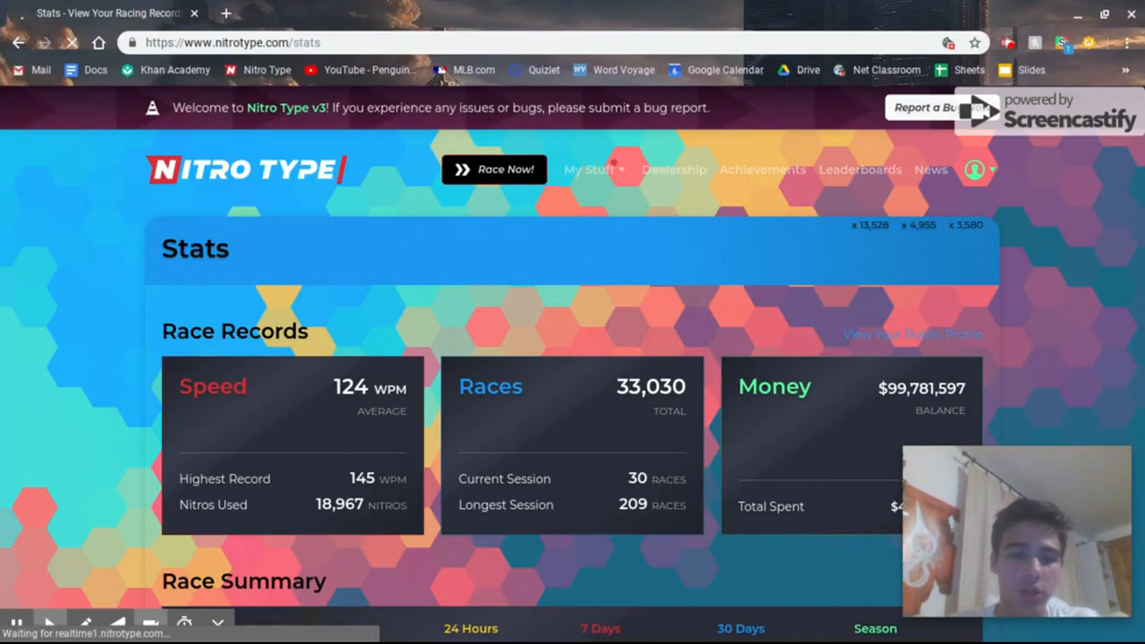
scroll("down", 3)
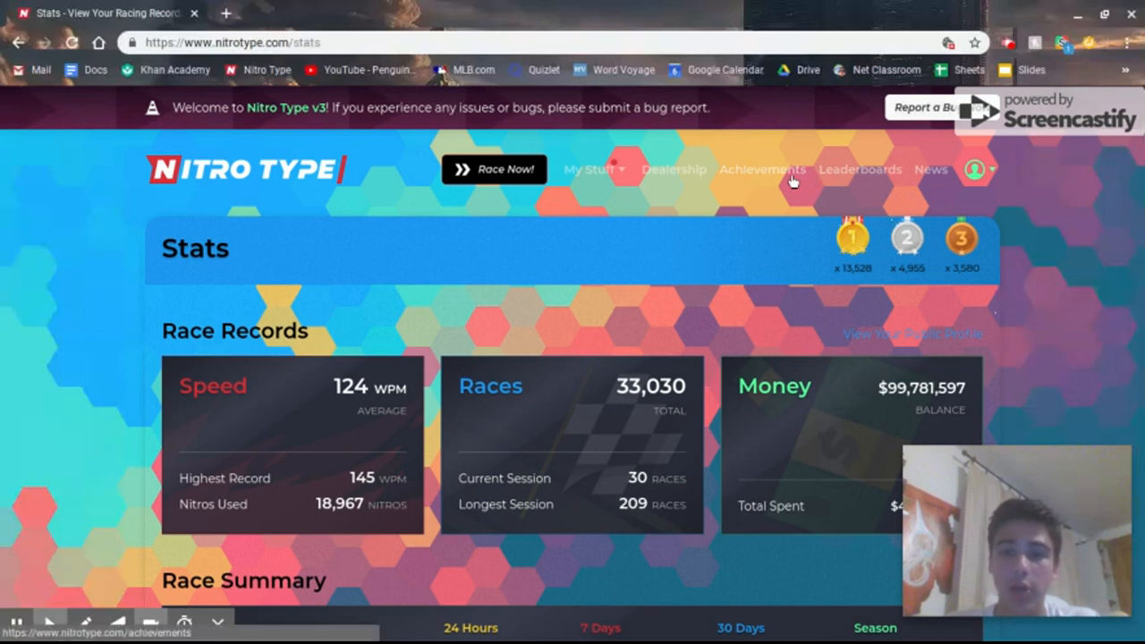
left_click(762, 170)
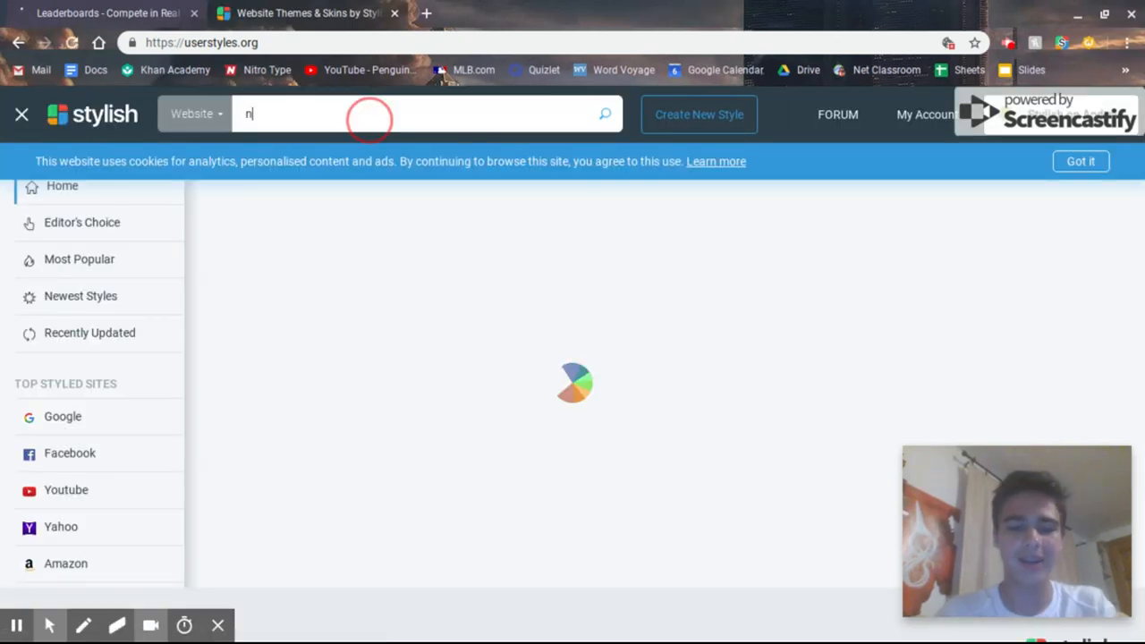
- Search userstyles.org for 'NT vibrant' and go to the NT Vibrant (New) style page
type("itro tp")
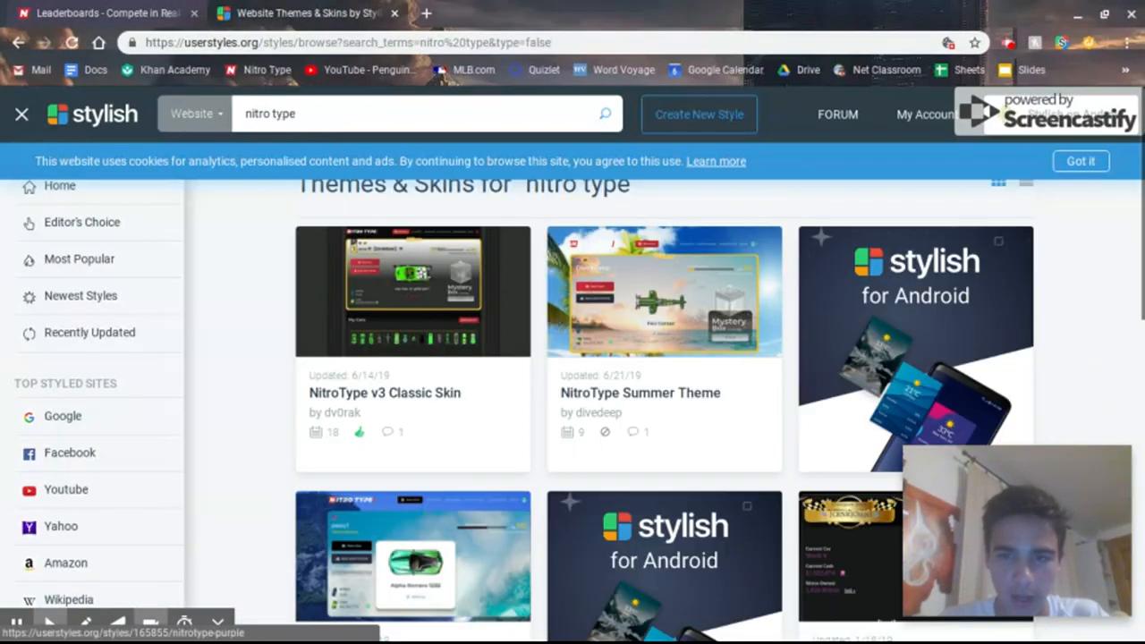
mouse_move(880, 308)
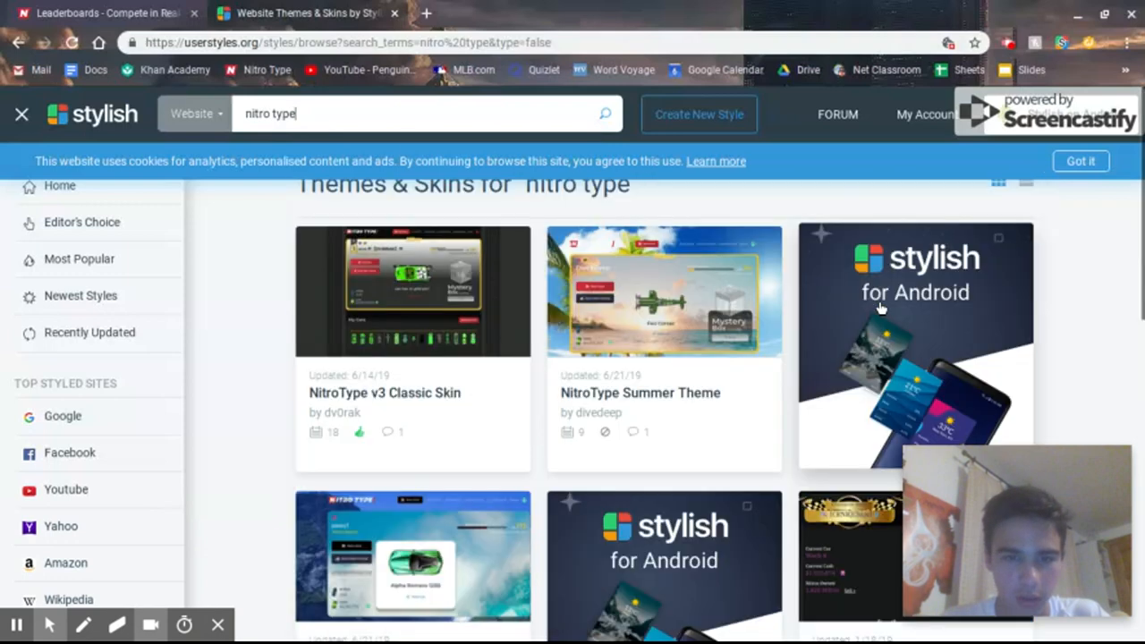
type("vibrant")
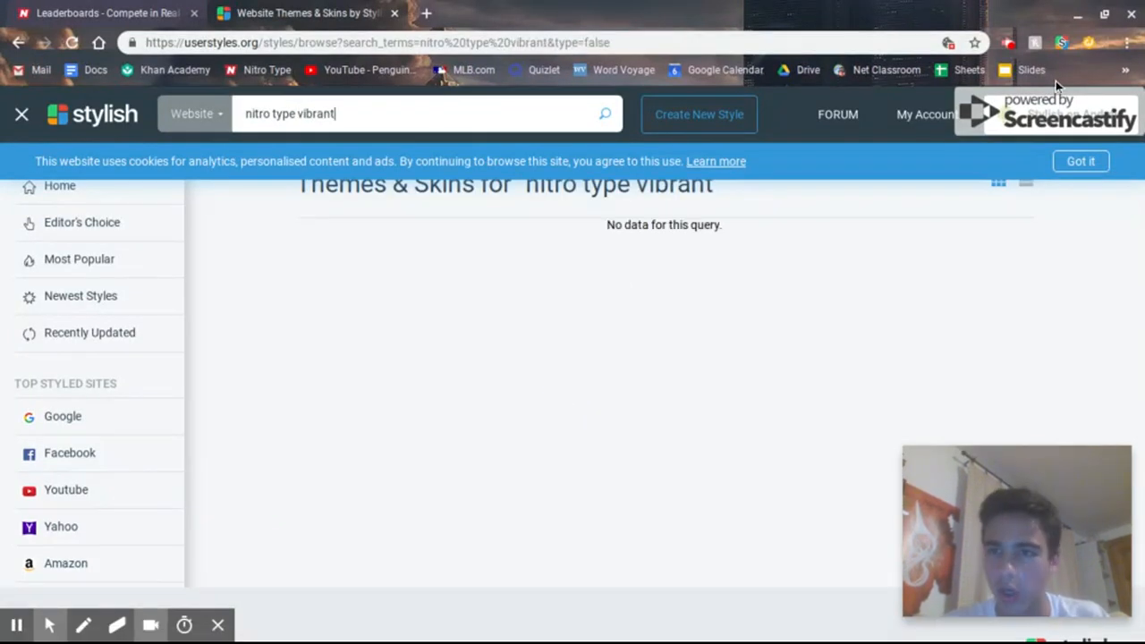
left_click(1060, 42)
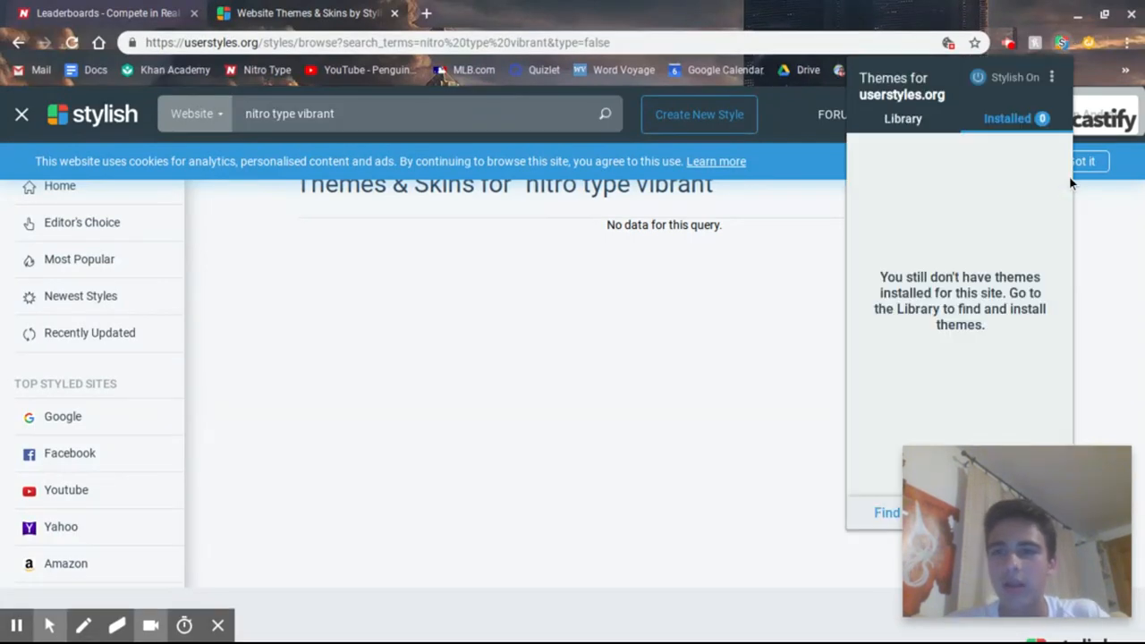
left_click(107, 14)
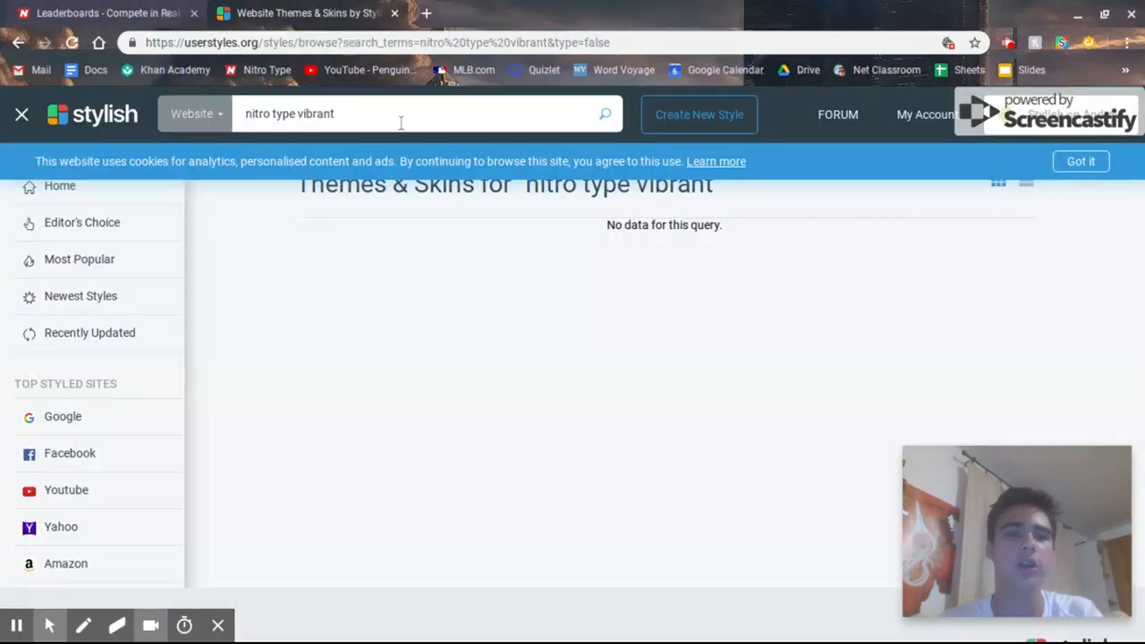
type("NT vibrant")
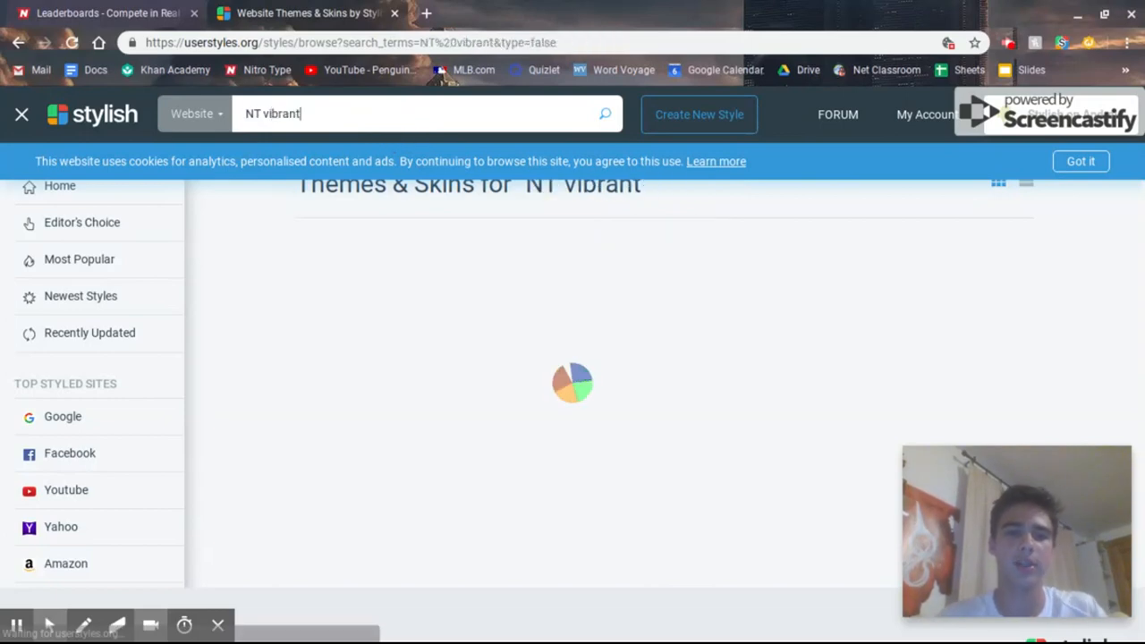
mouse_move(637, 240)
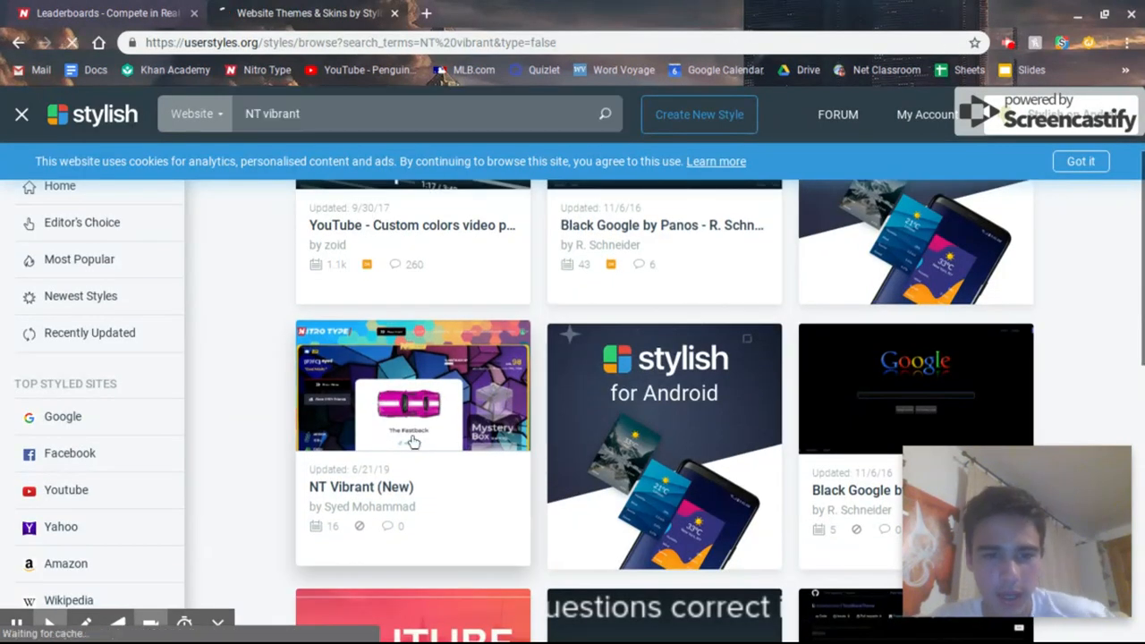
left_click(412, 440)
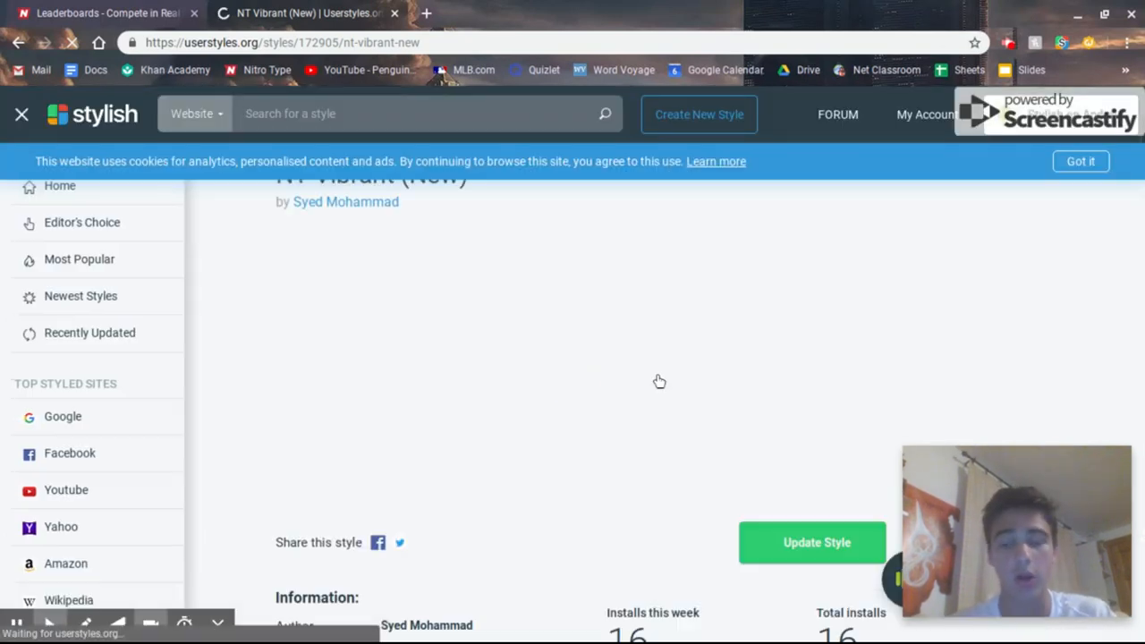
- Update the installed NT Vibrant style and return to the Nitro Type garage via My Stuff > Garage
scroll("down", 3)
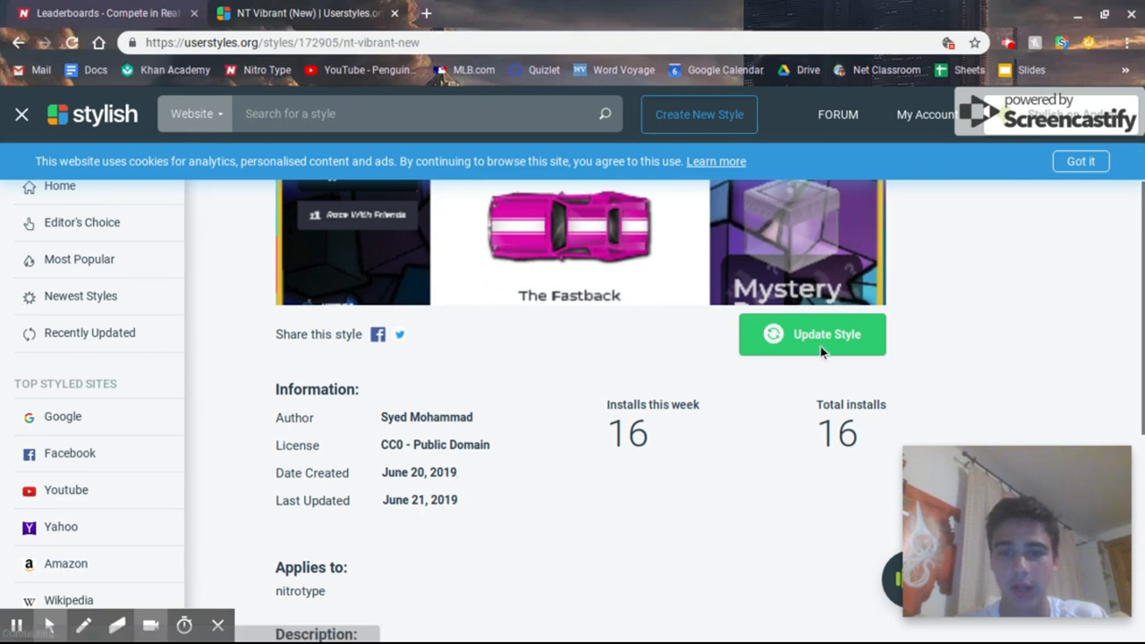
left_click(812, 335)
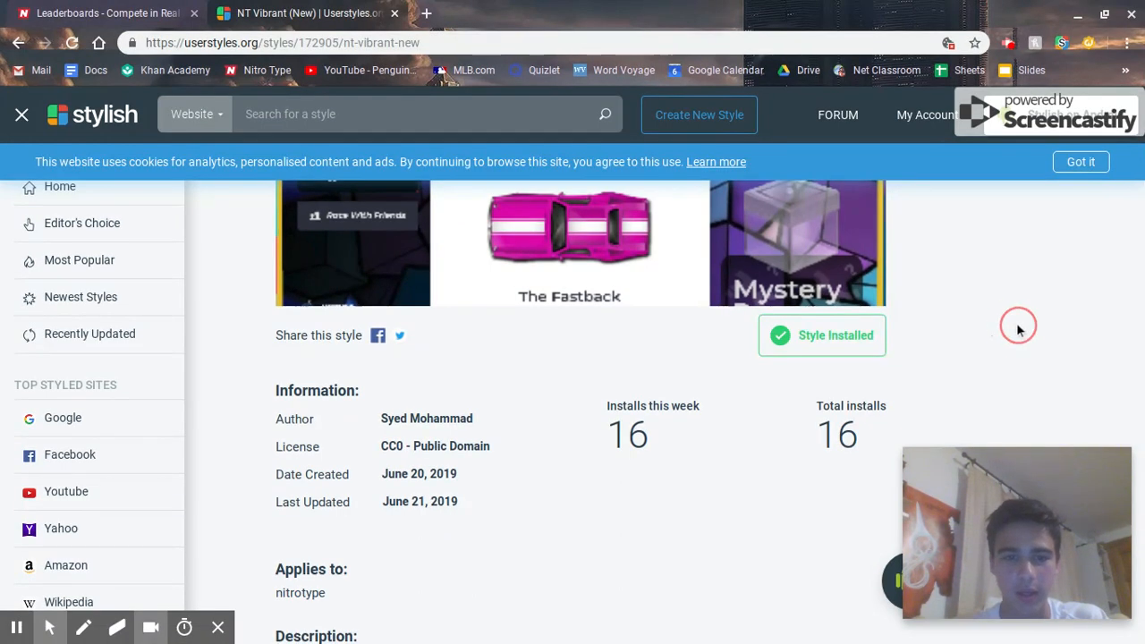
left_click(107, 15)
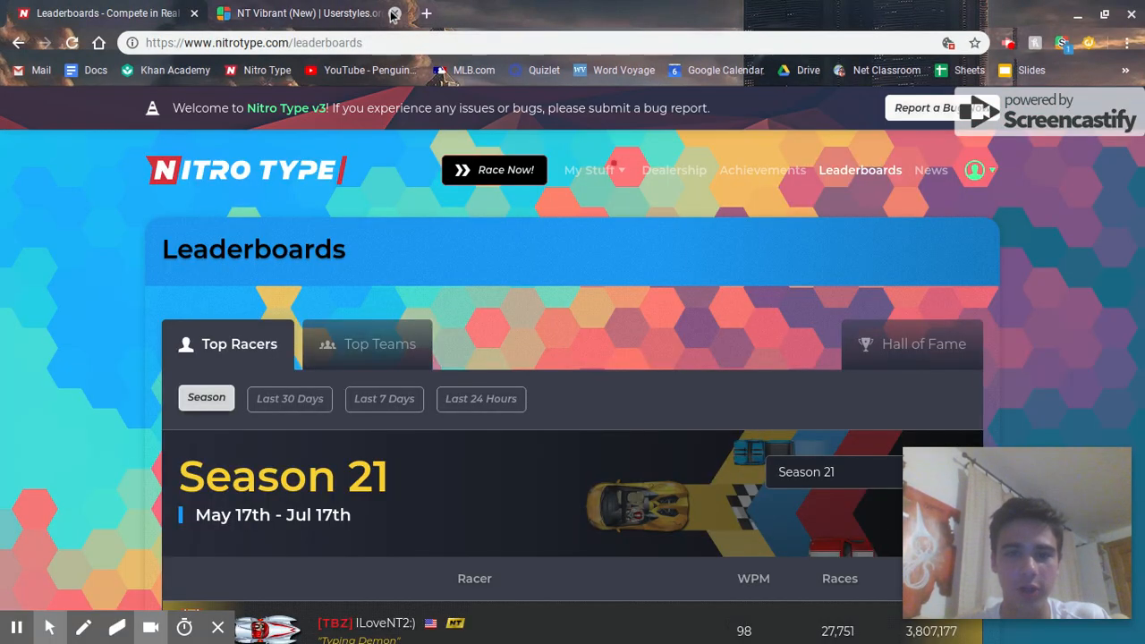
left_click(589, 168)
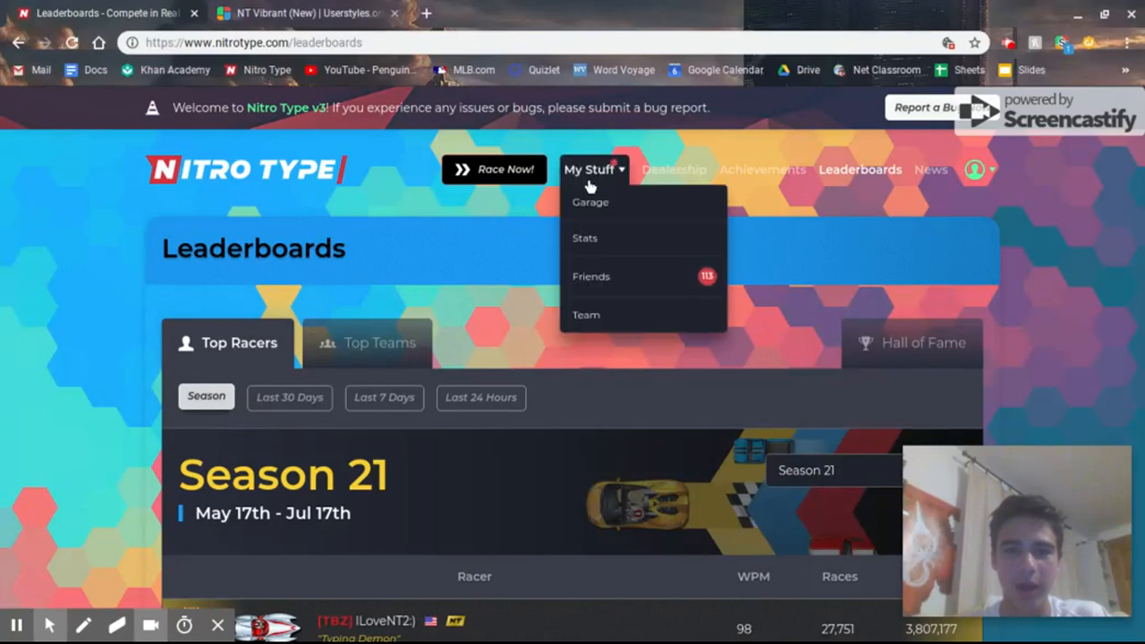
left_click(590, 202)
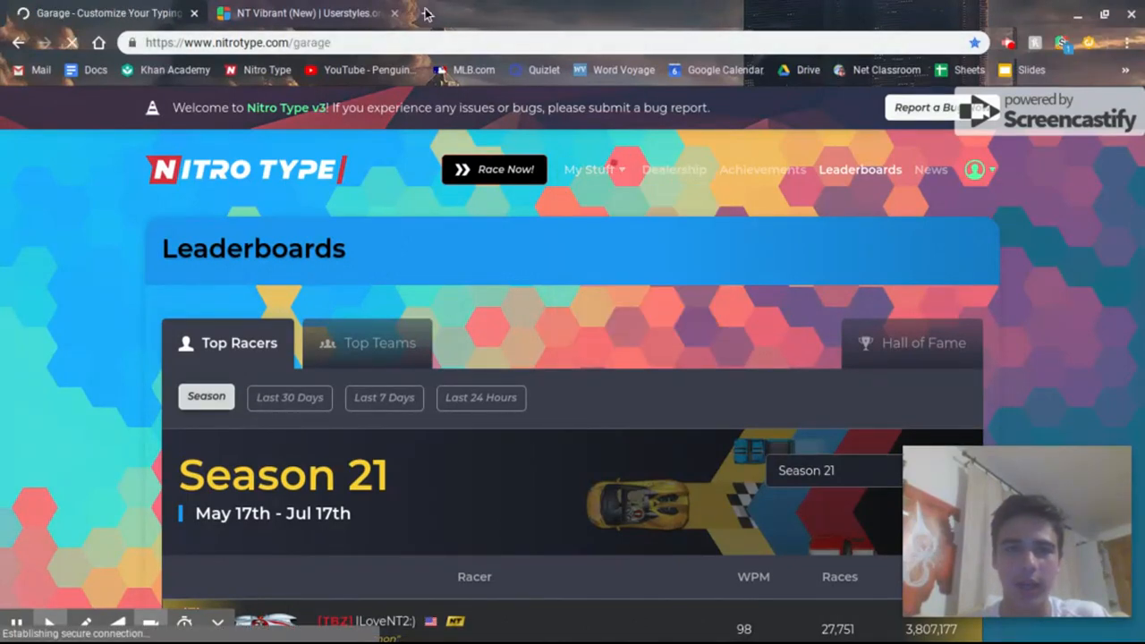
left_click(405, 14)
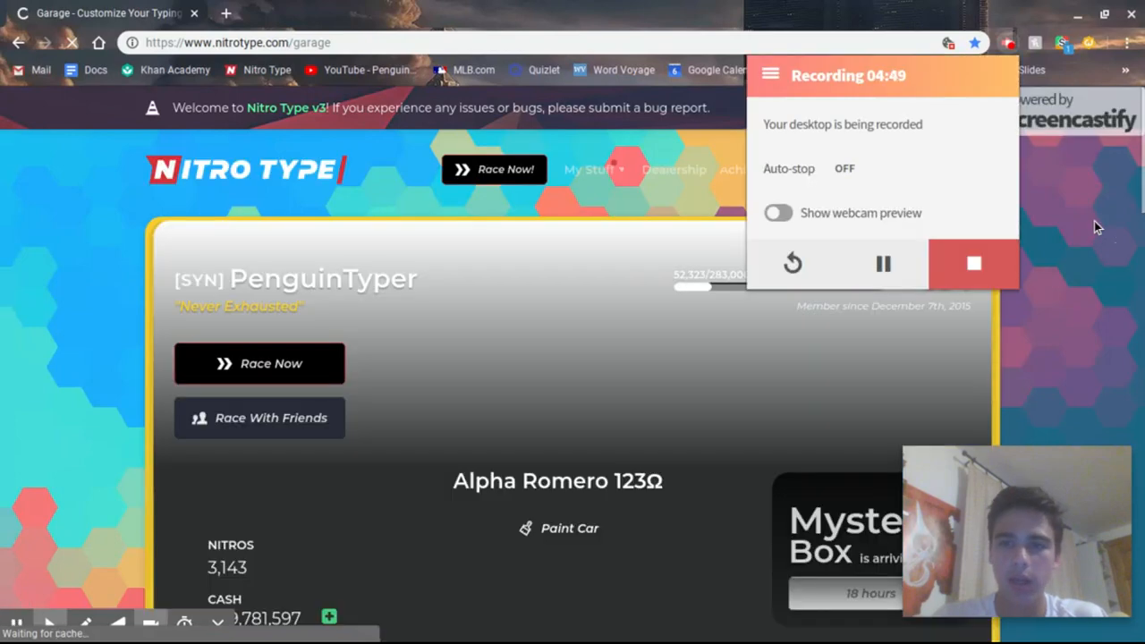
left_click(1059, 43)
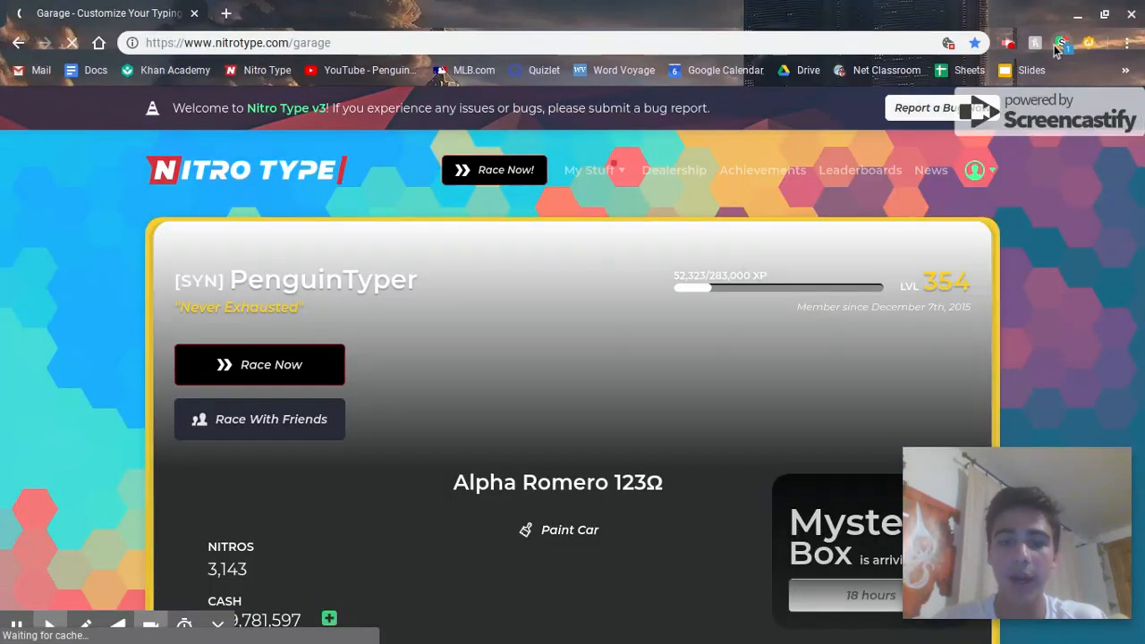
- Toggle NT Vibrant off and NitroType v3 Classic Theme on, giving the garage red accents
left_click(1061, 43)
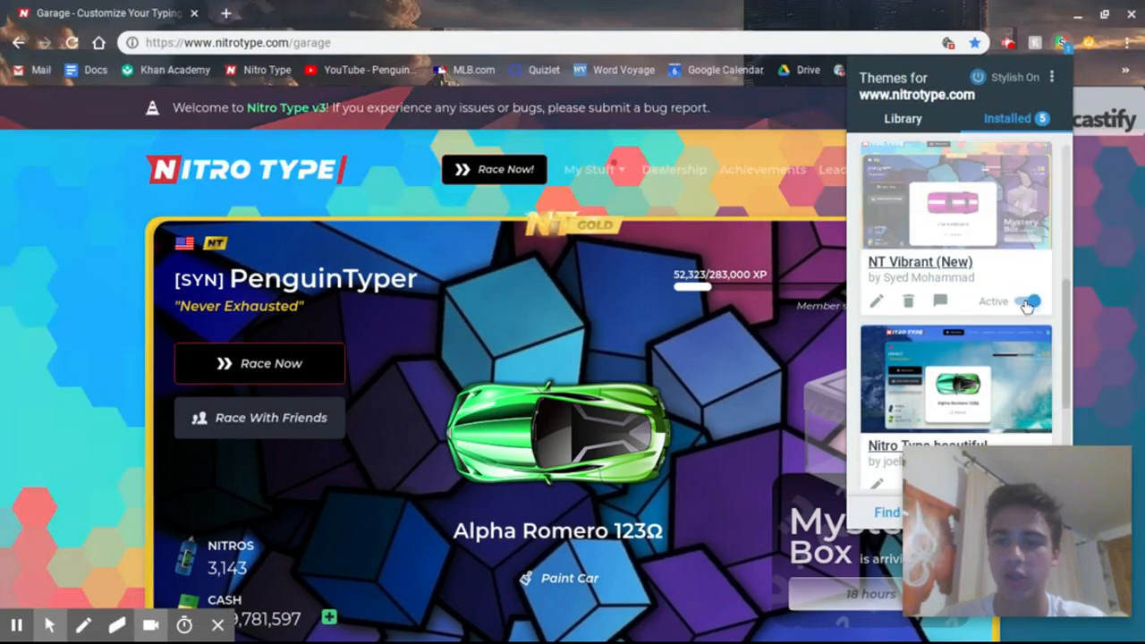
left_click(1027, 301)
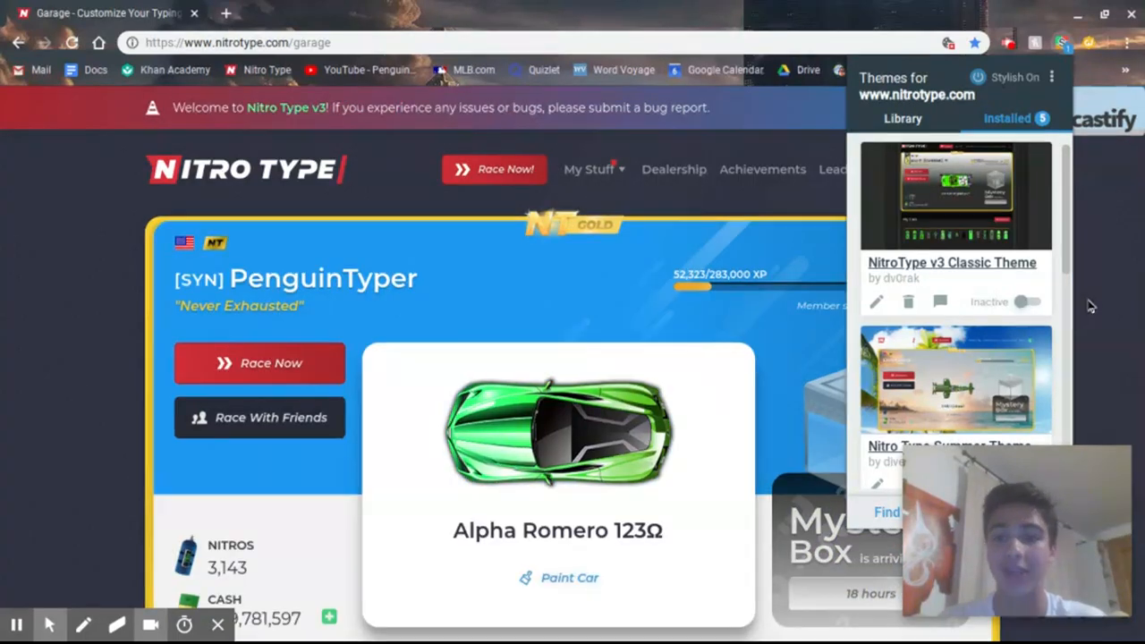
left_click(1031, 300)
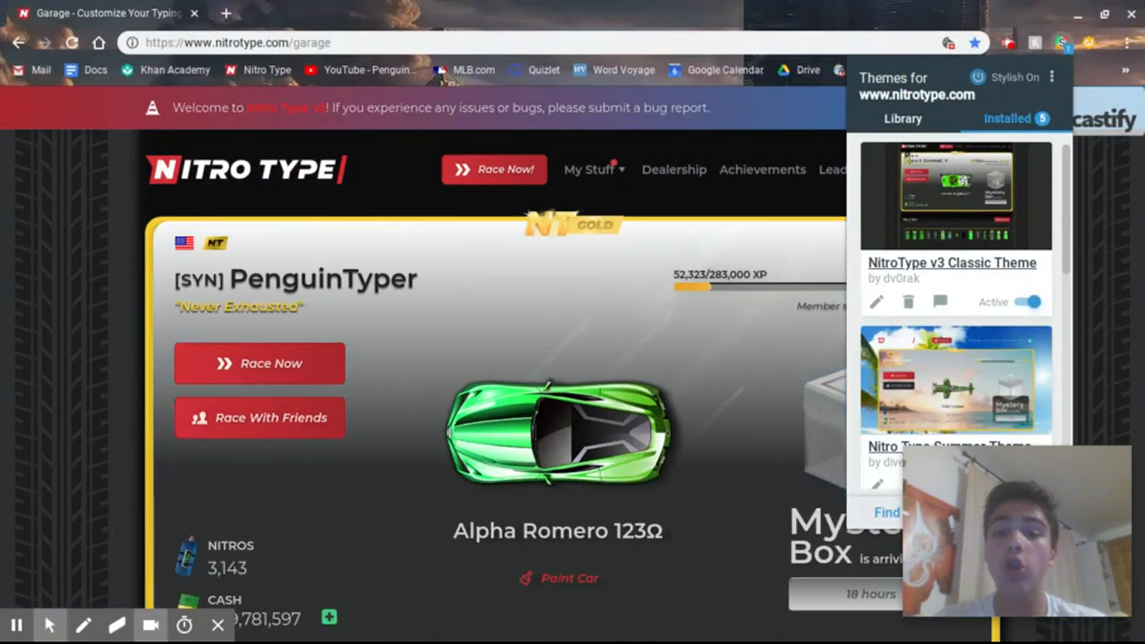
scroll("down", 3)
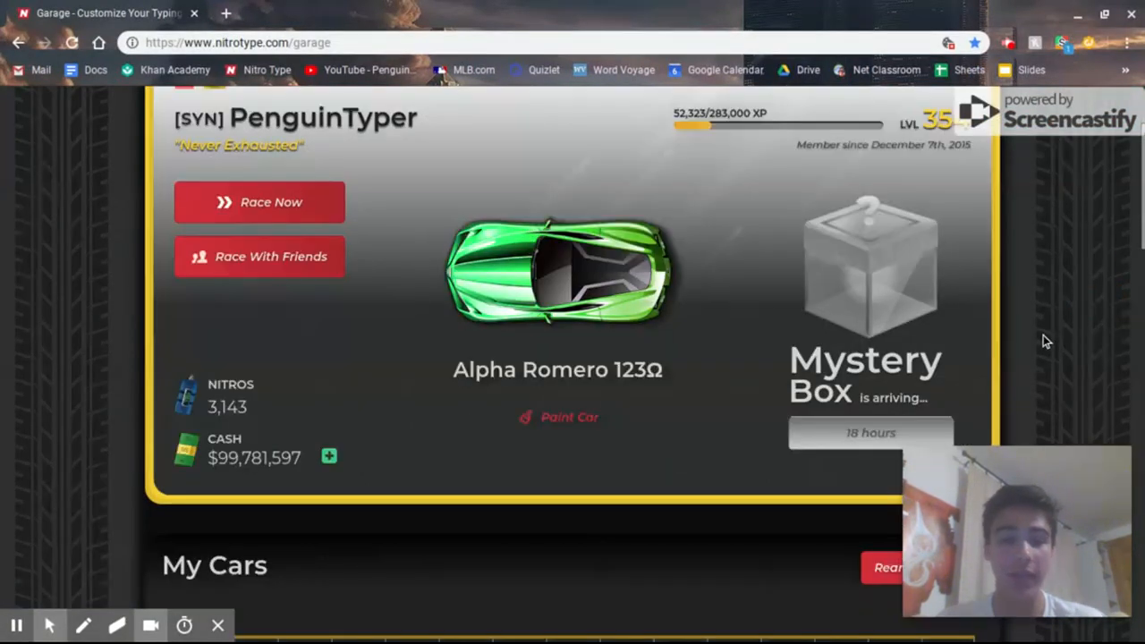
scroll("down", 3)
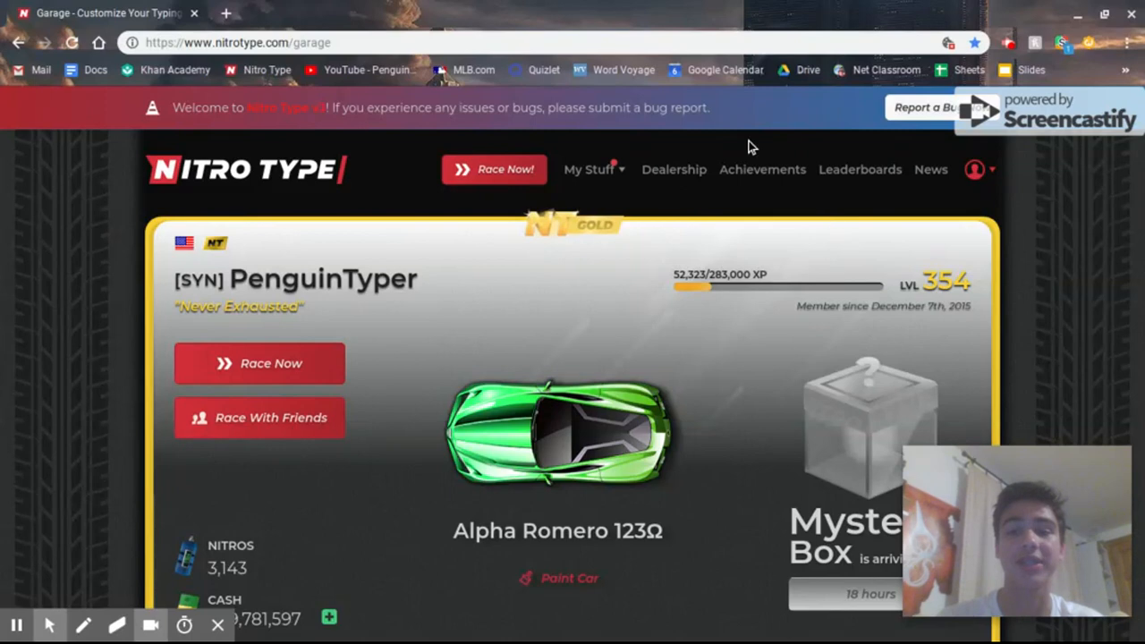
mouse_move(1063, 297)
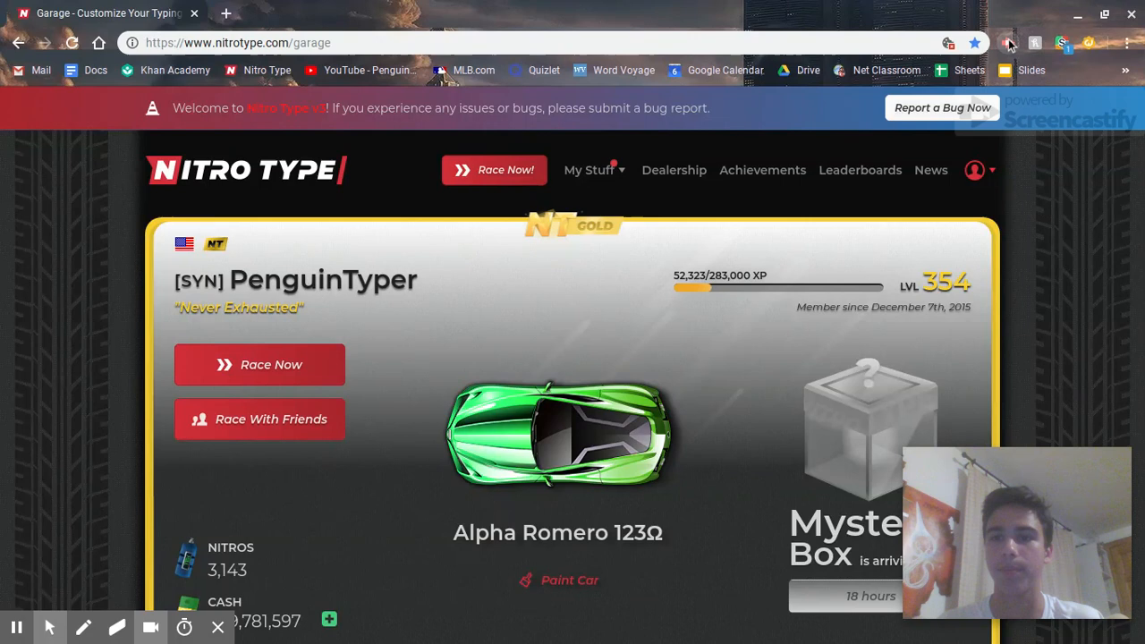
- Toggle NitroType v3 Classic Theme off and Nitro Type Summer Theme on for the beach background
left_click(1059, 43)
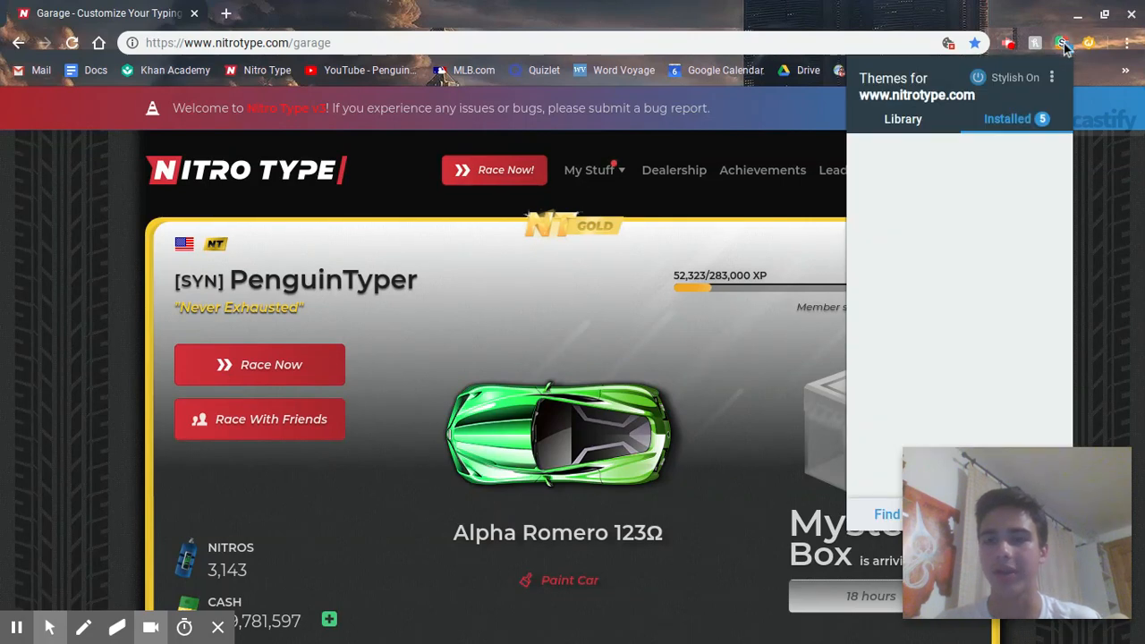
left_click(1009, 118)
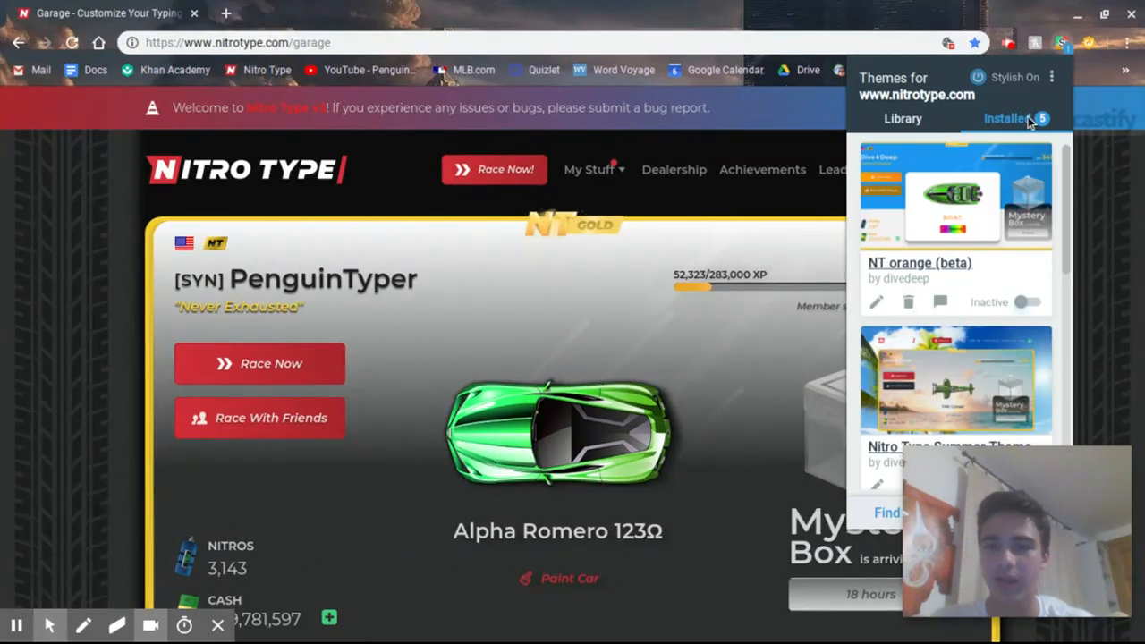
scroll("down", 3)
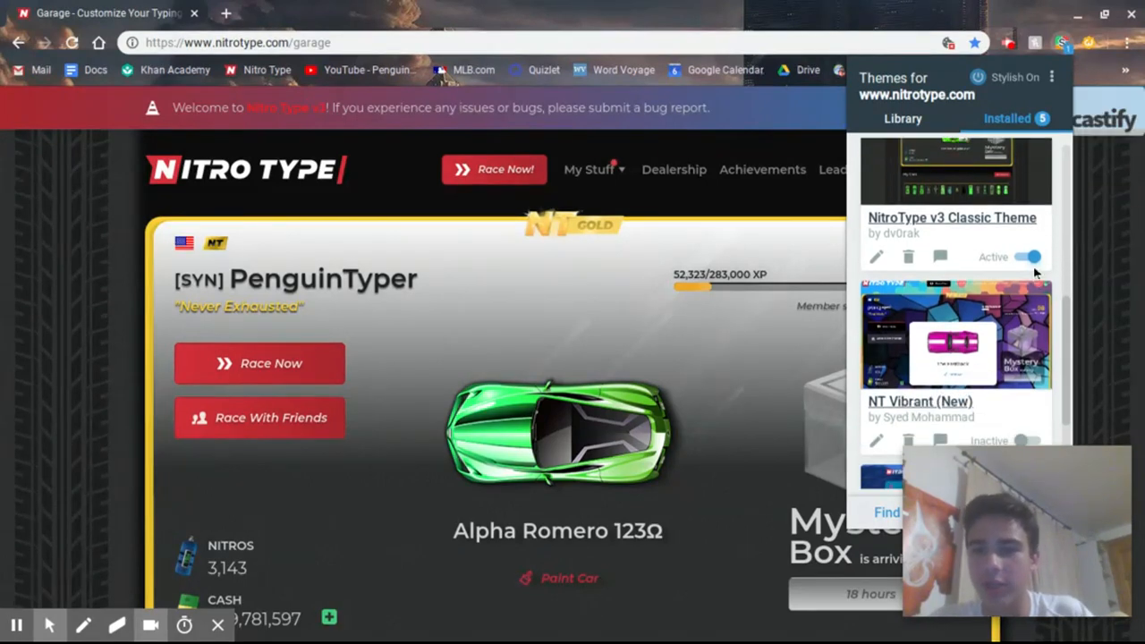
left_click(1027, 258)
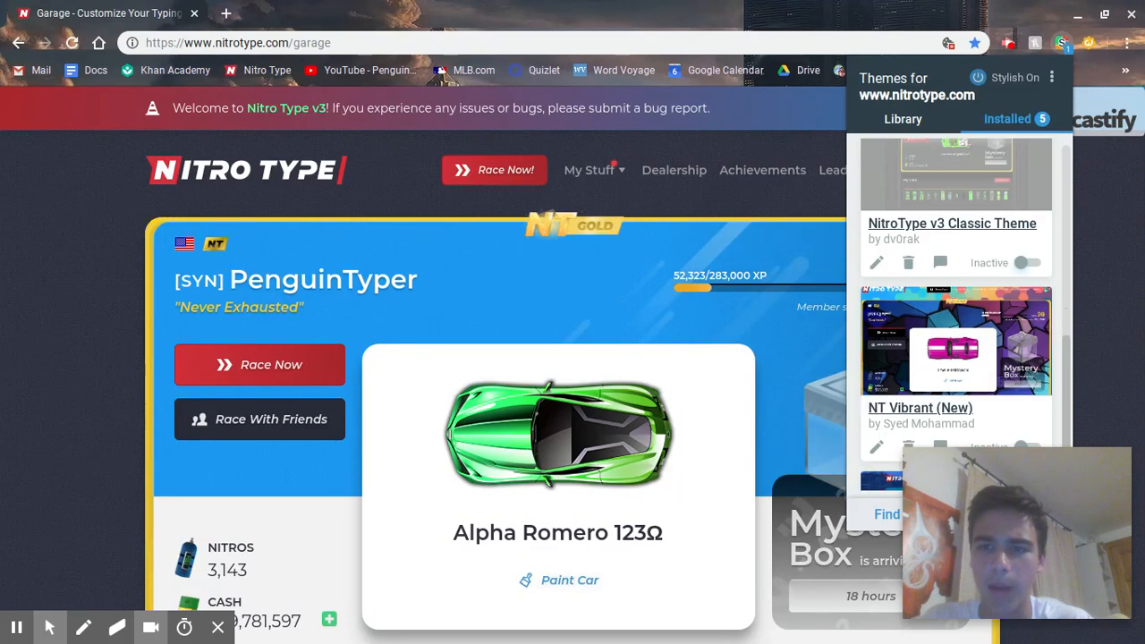
scroll("down", 3)
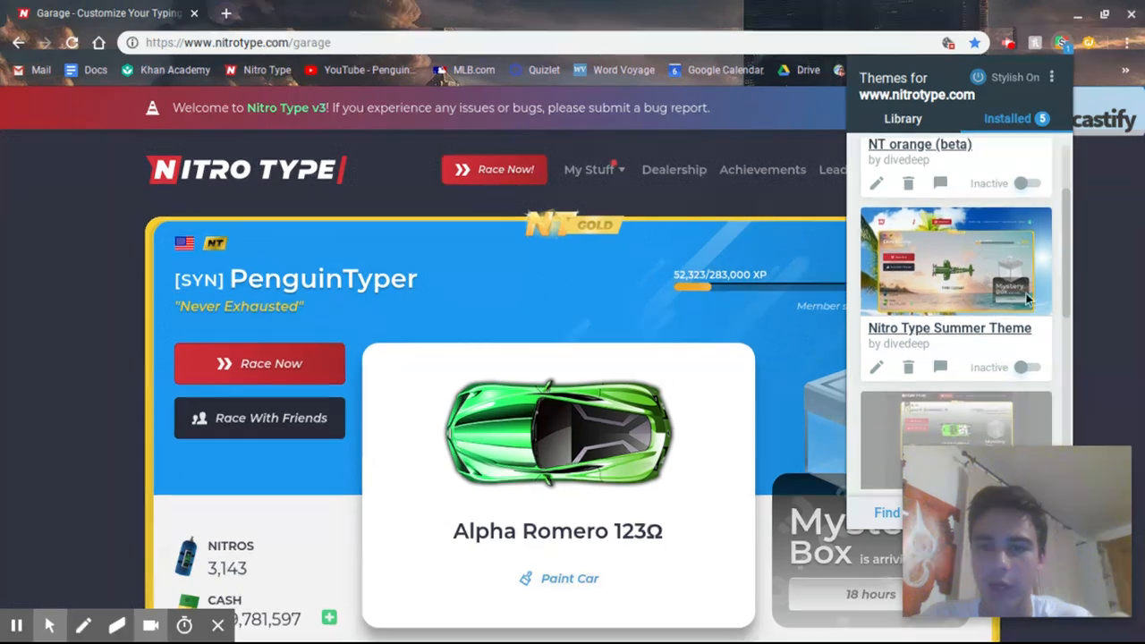
left_click(1027, 368)
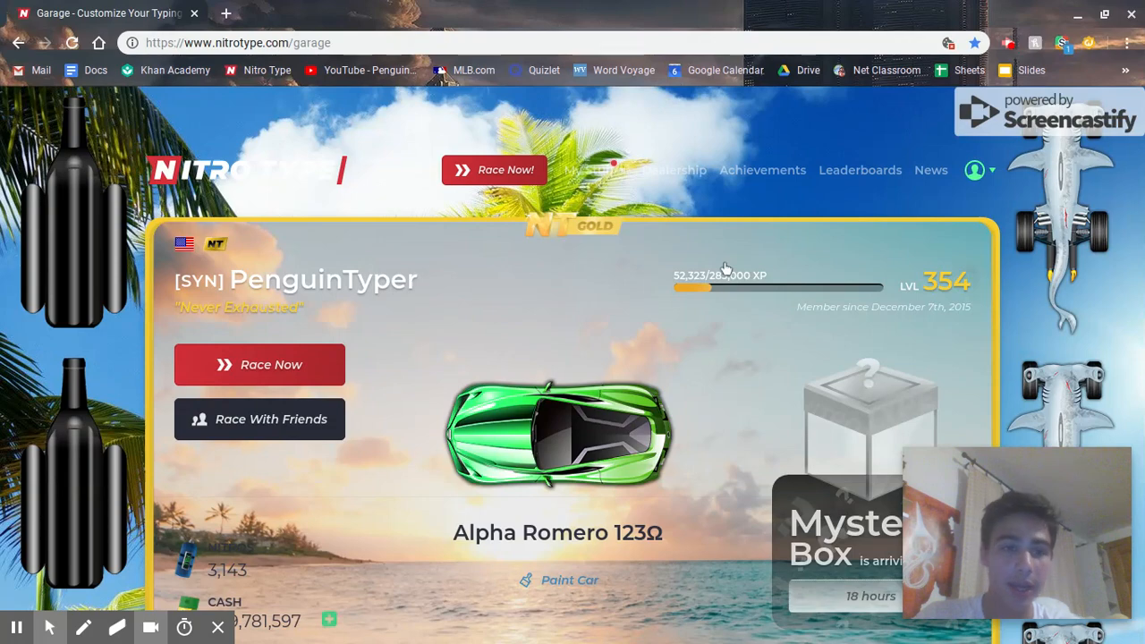
scroll("down", 3)
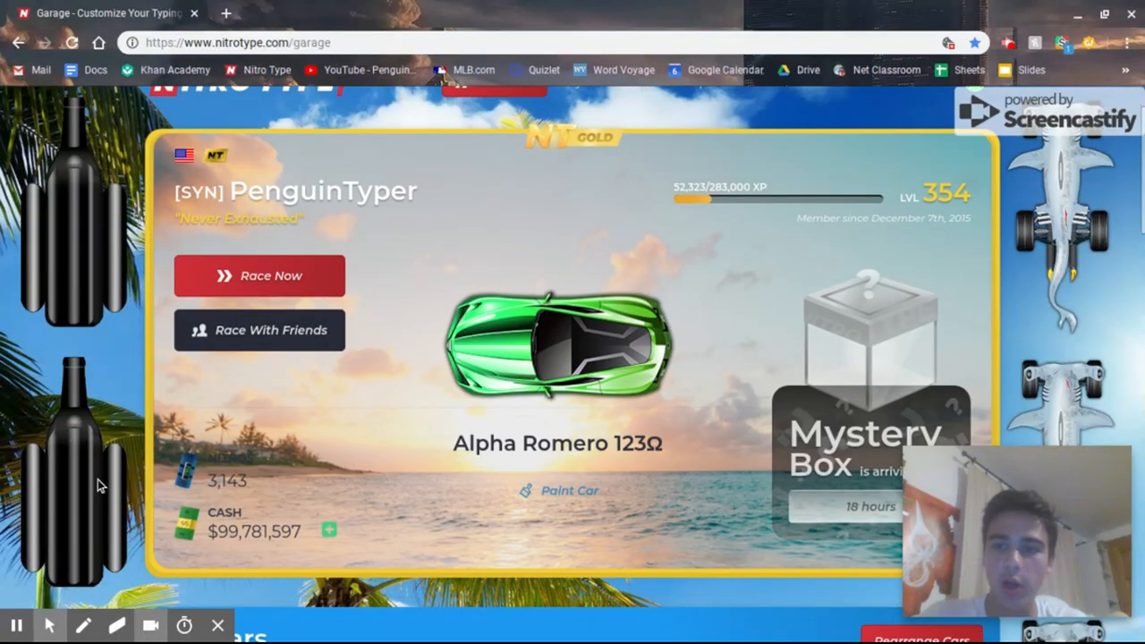
mouse_move(1059, 412)
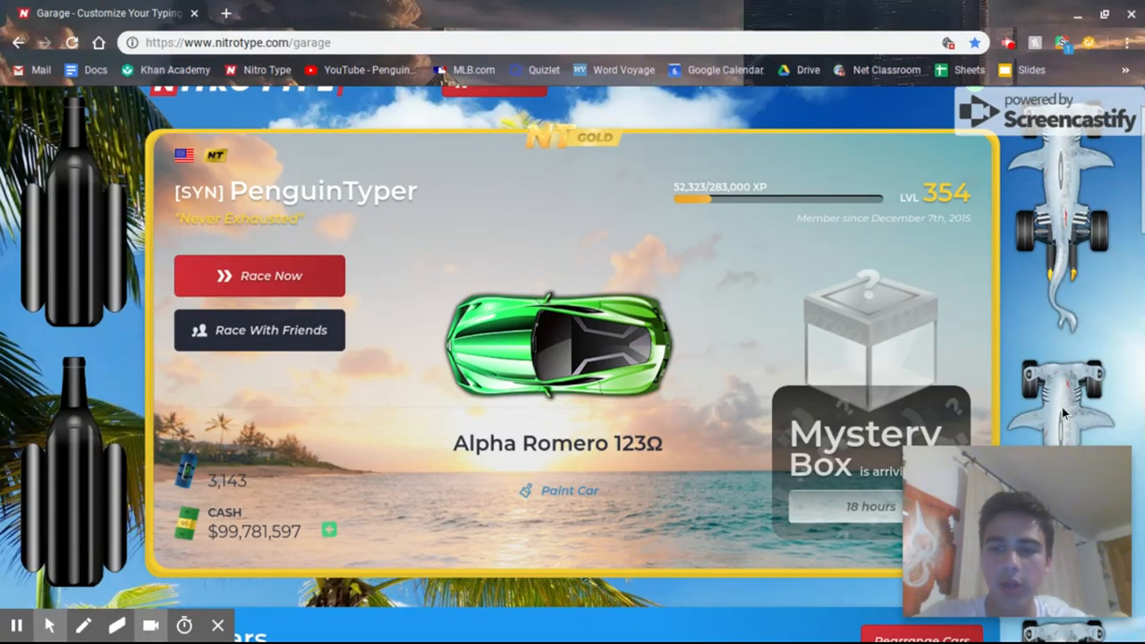
mouse_move(745, 226)
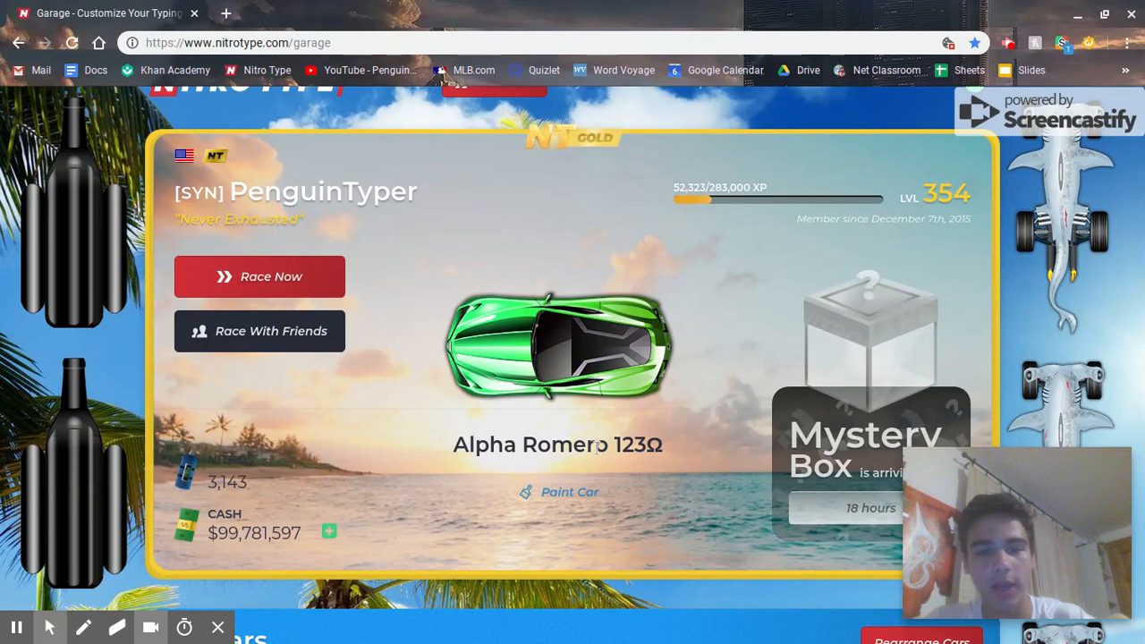
mouse_move(472, 460)
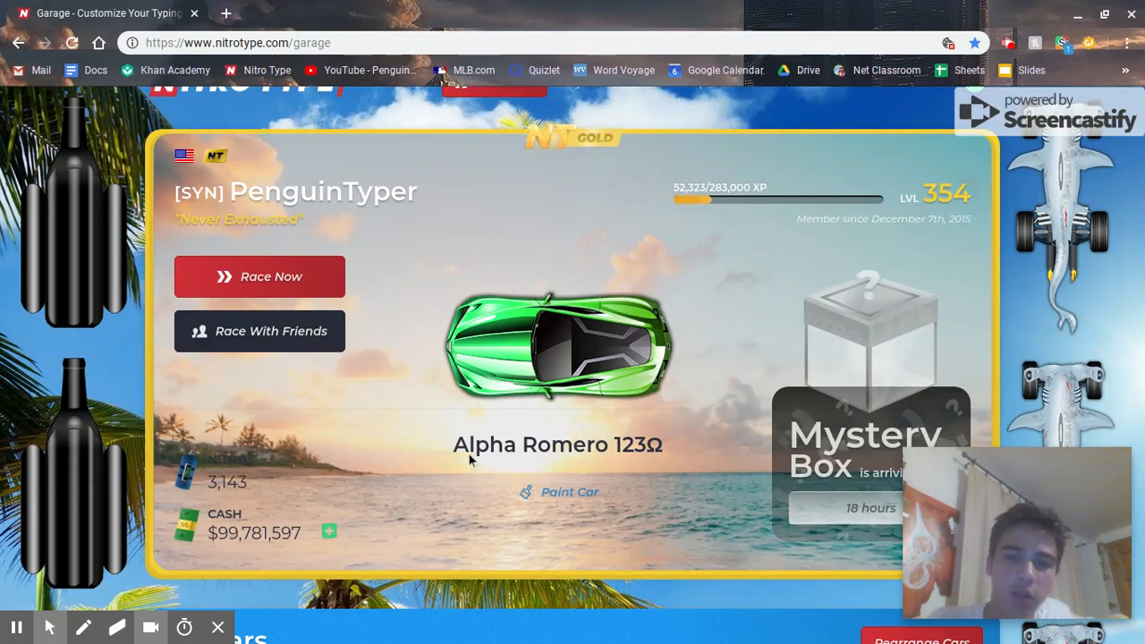
scroll("down", 3)
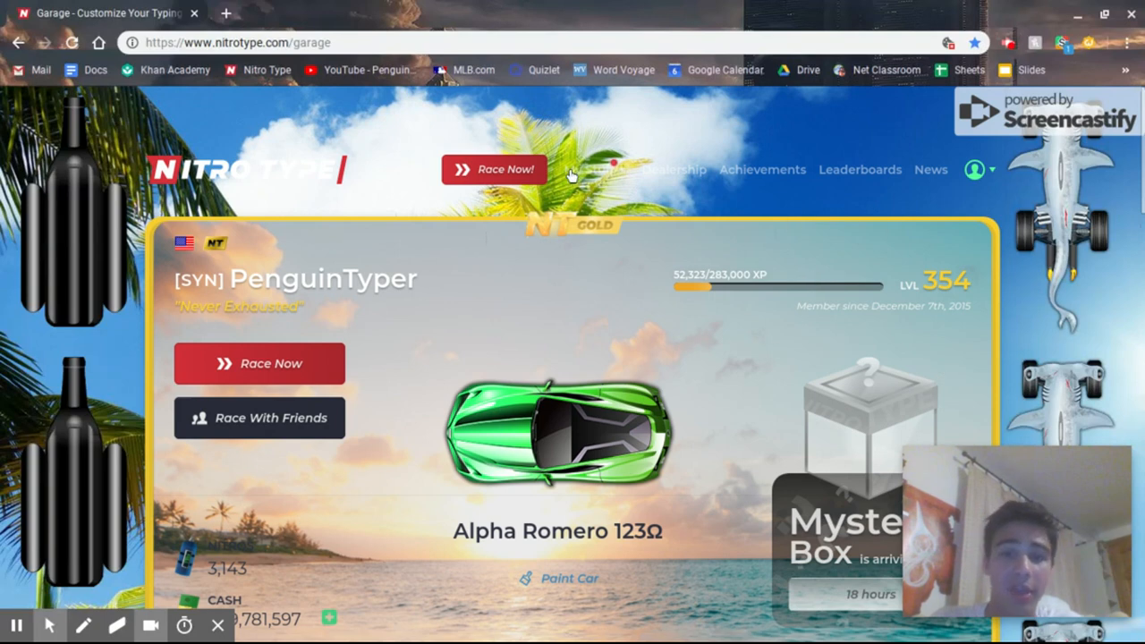
left_click(589, 170)
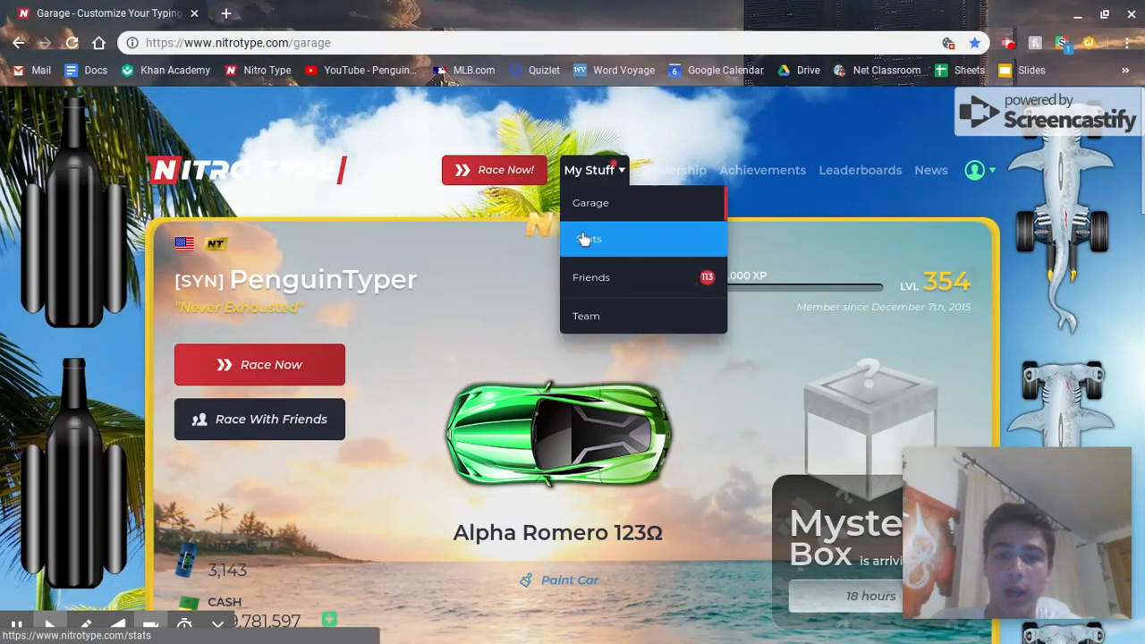
left_click(591, 238)
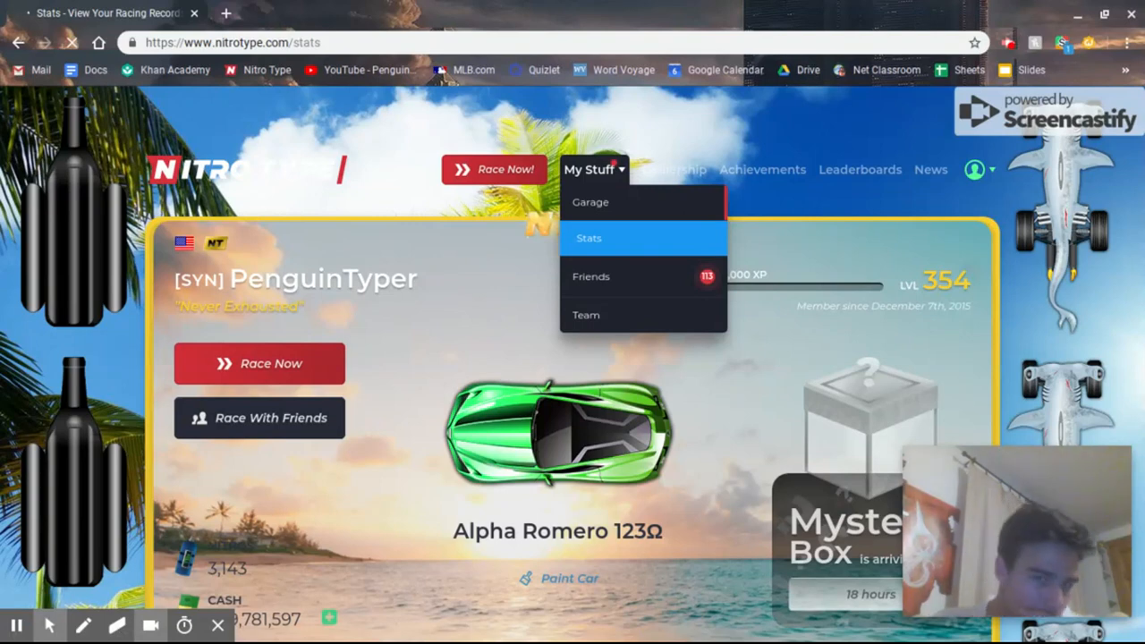
left_click(591, 238)
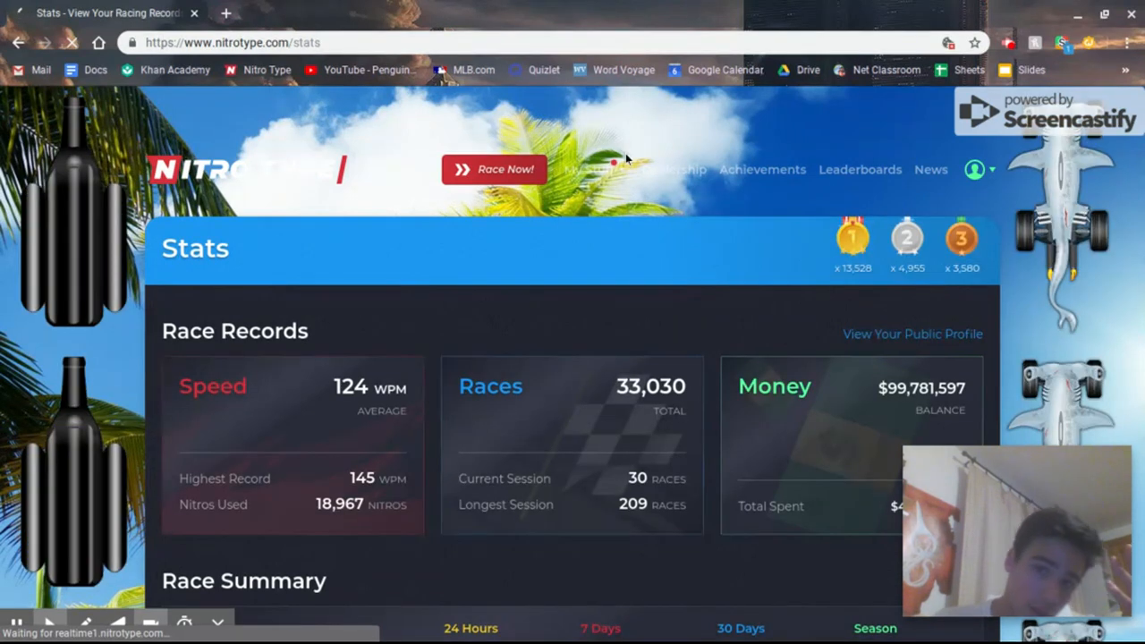
left_click(588, 168)
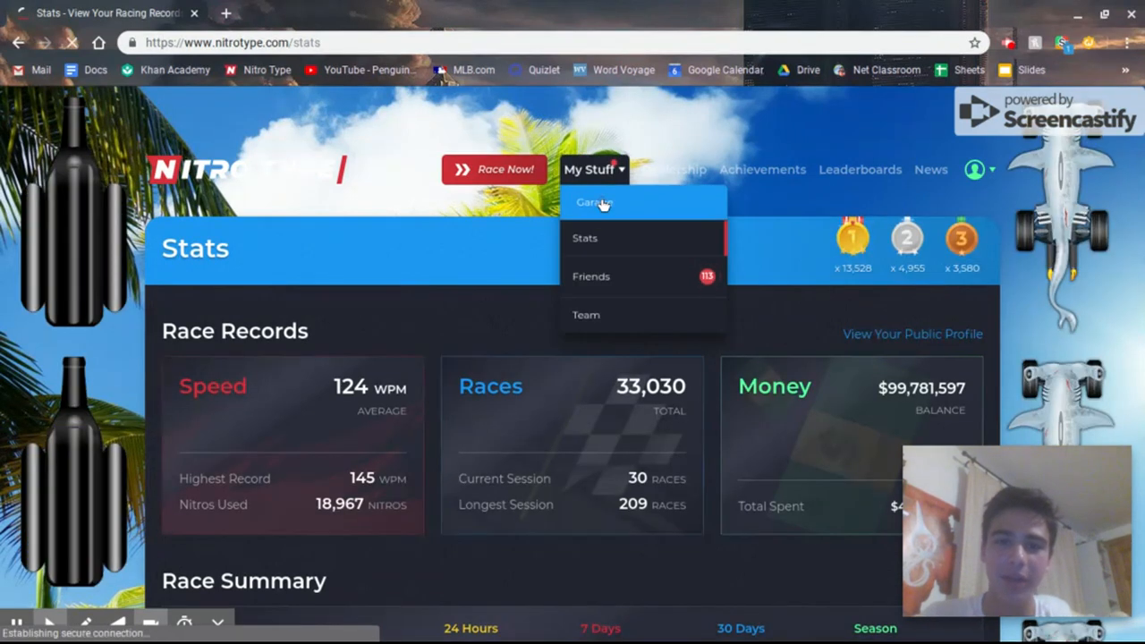
left_click(594, 202)
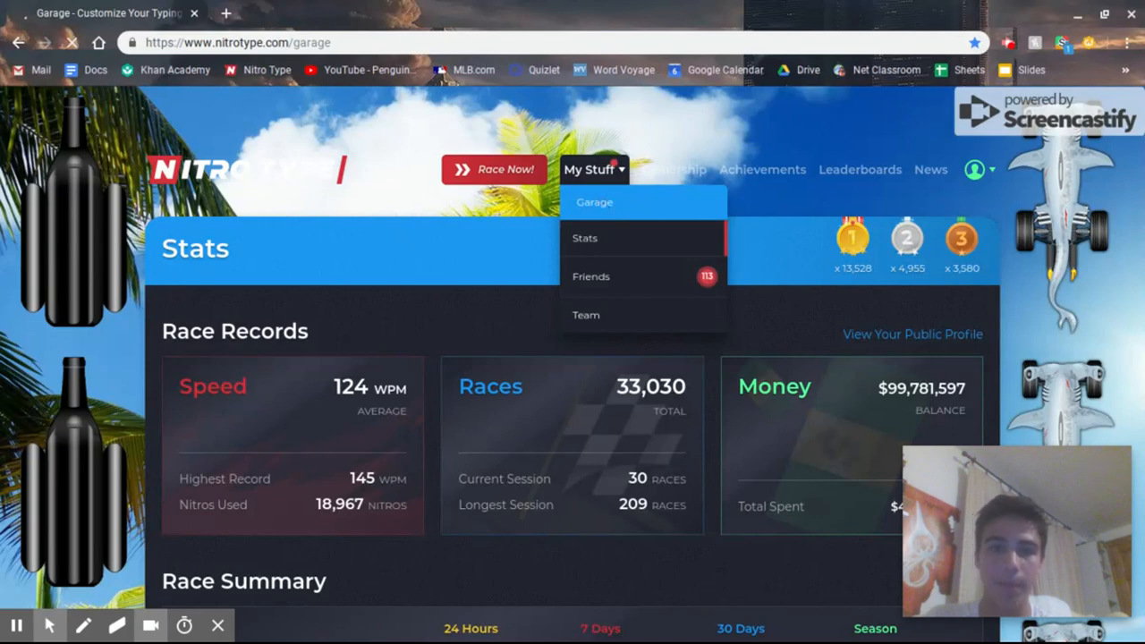
left_click(594, 200)
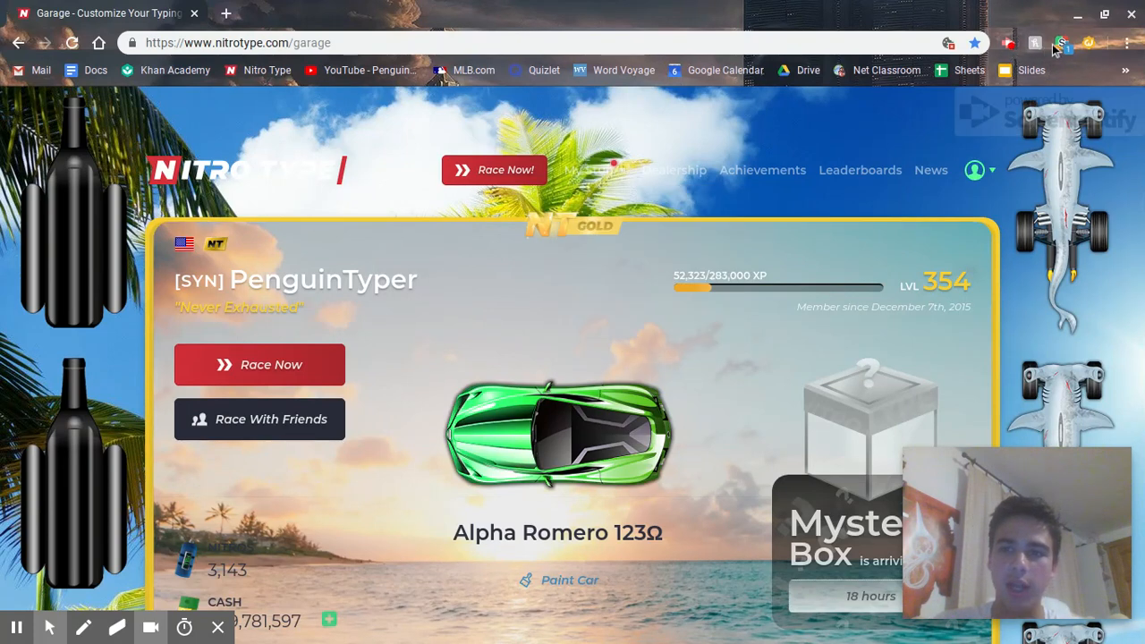
- Toggle NT Vibrant (New) on so the garage swaps the beach look for colourful cubes
left_click(1060, 43)
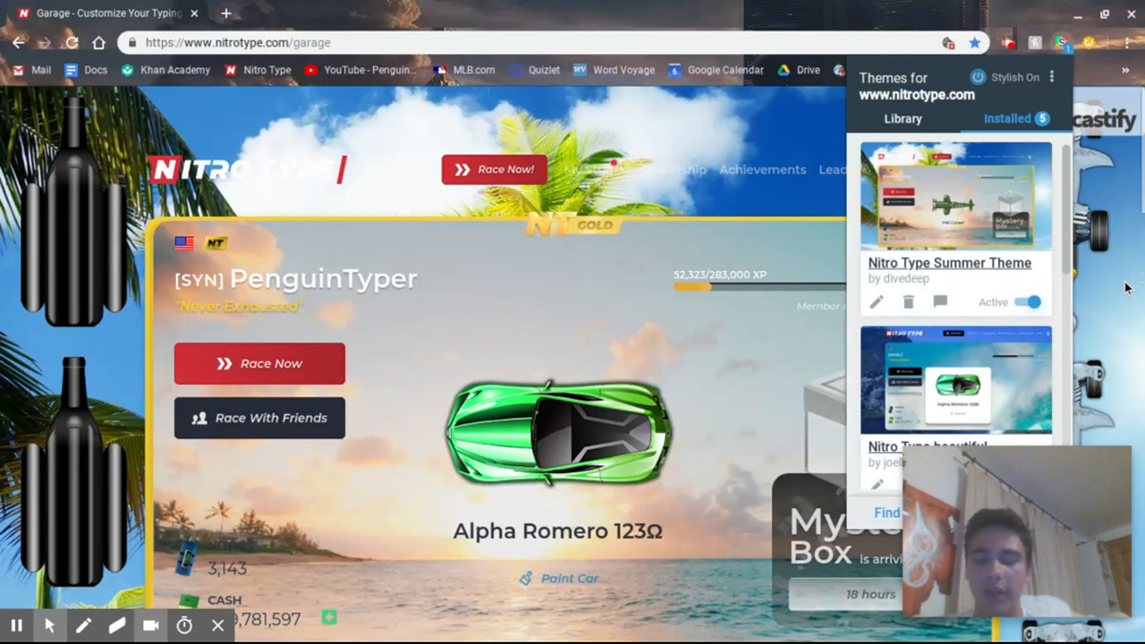
scroll("down", 3)
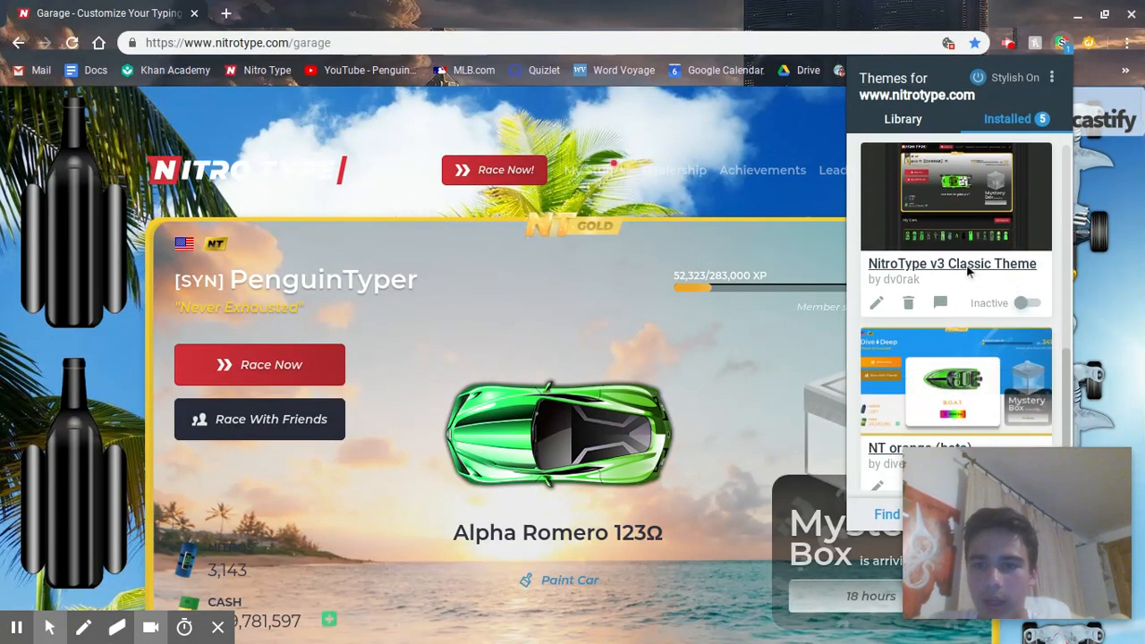
mouse_move(1034, 307)
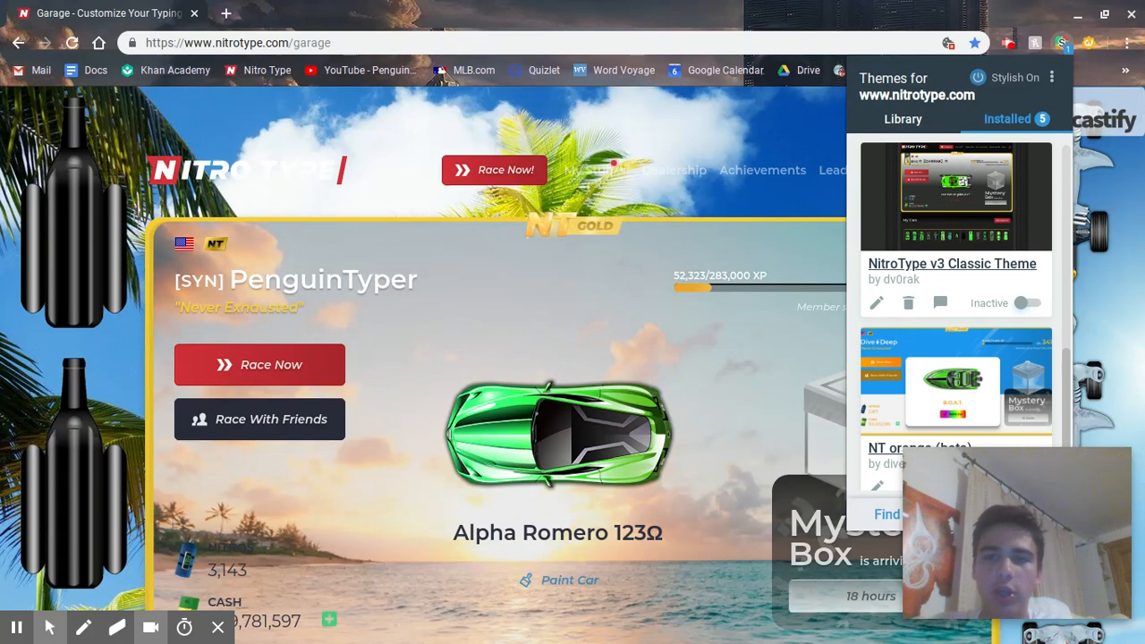
scroll("down", 3)
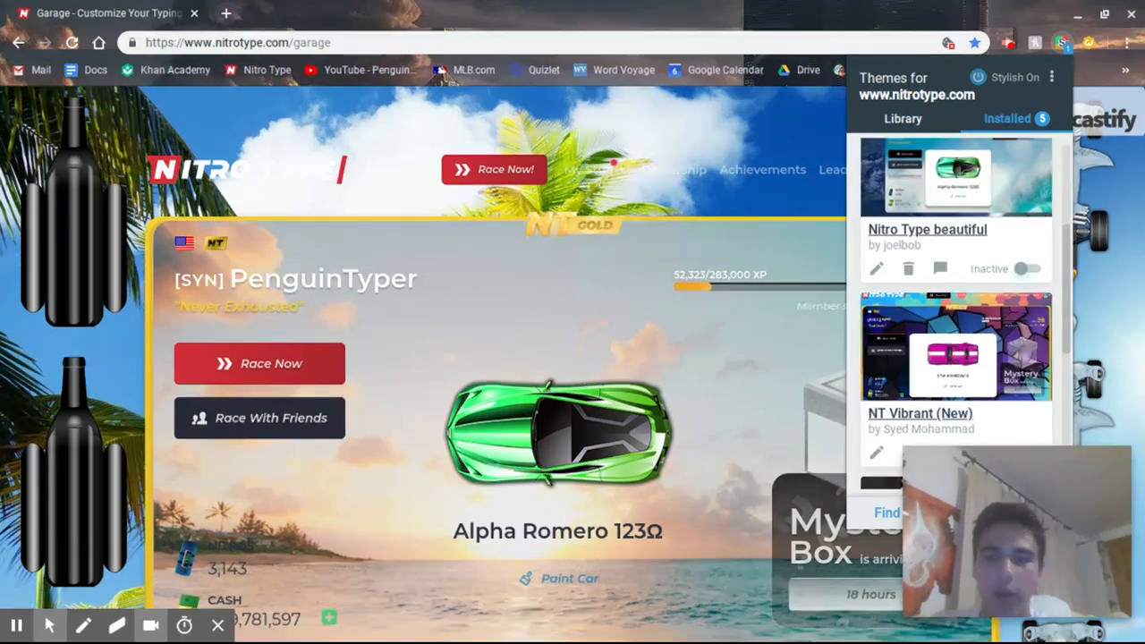
left_click(1029, 405)
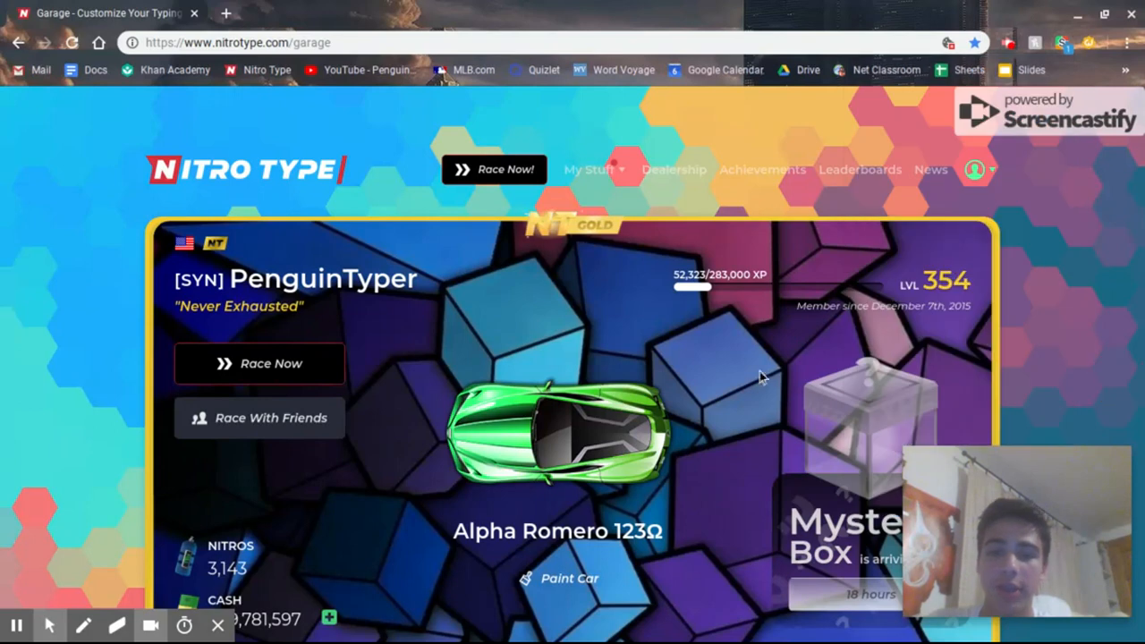
mouse_move(1079, 337)
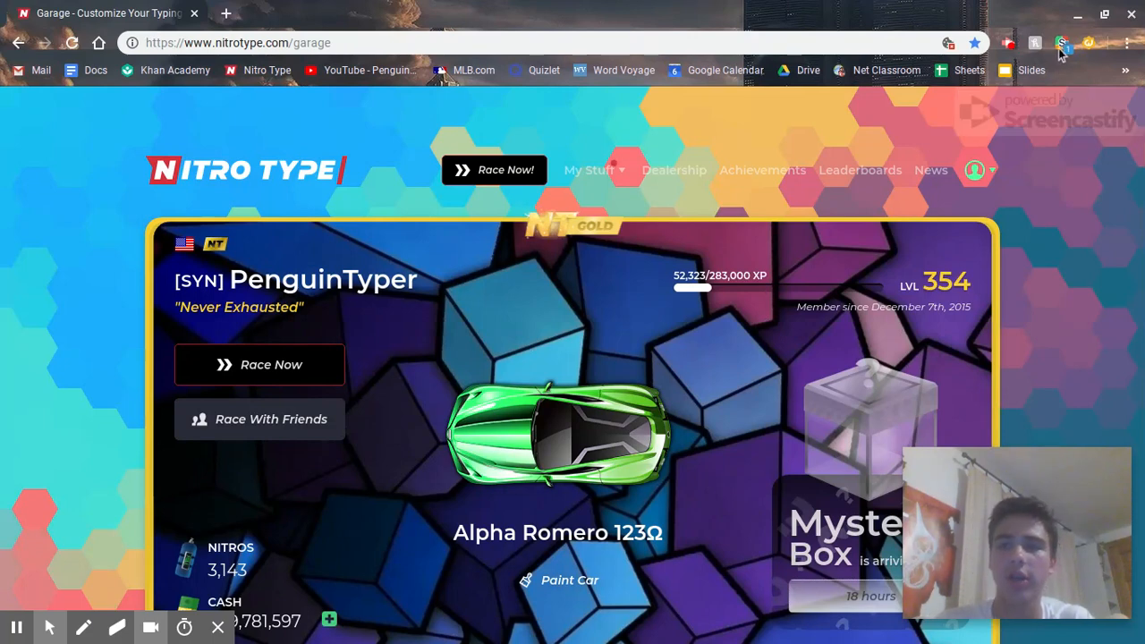
left_click(1063, 42)
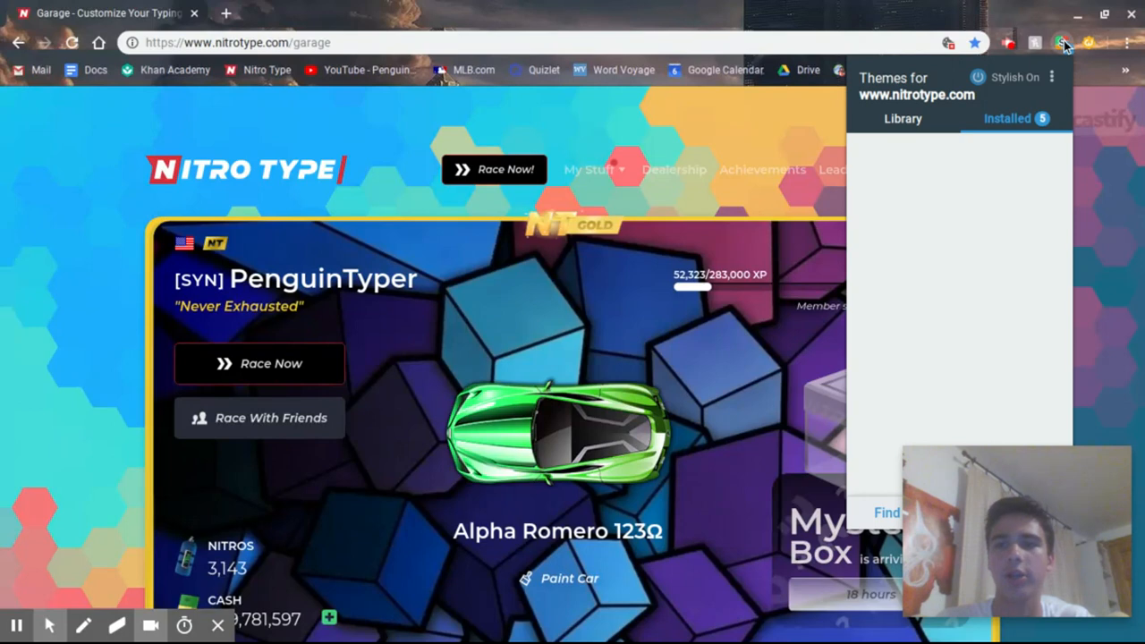
left_click(1010, 118)
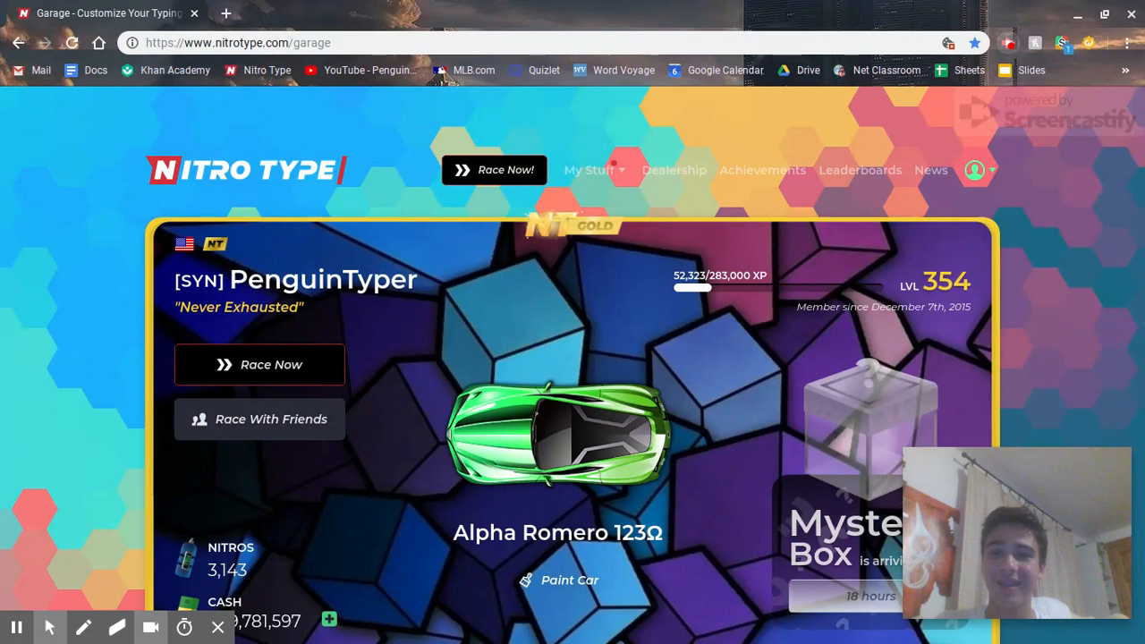
left_click(1009, 43)
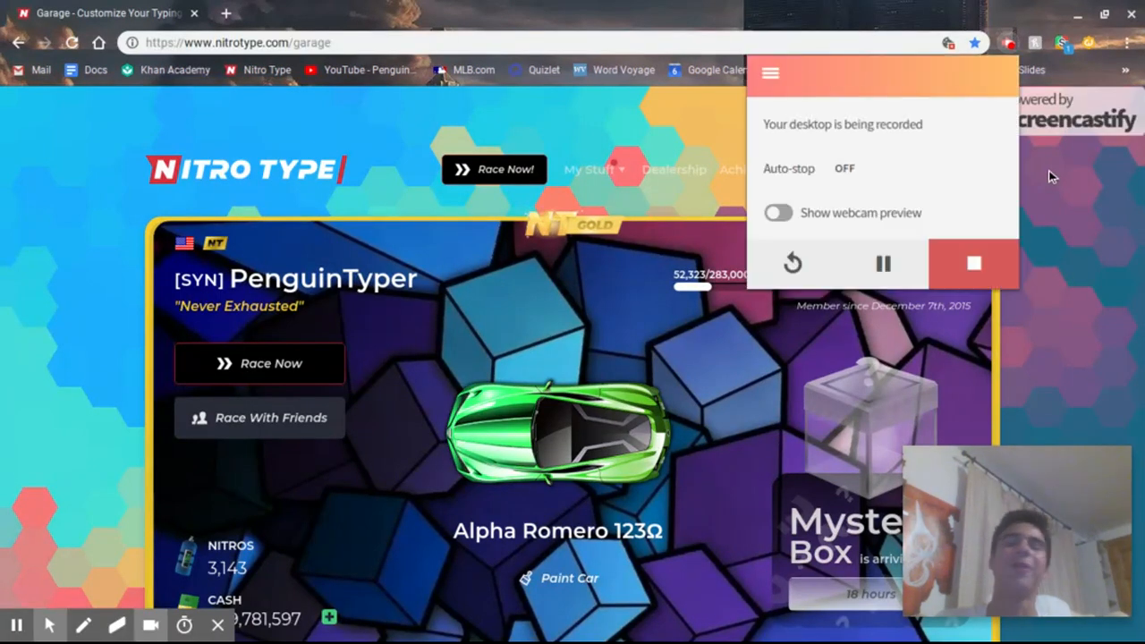